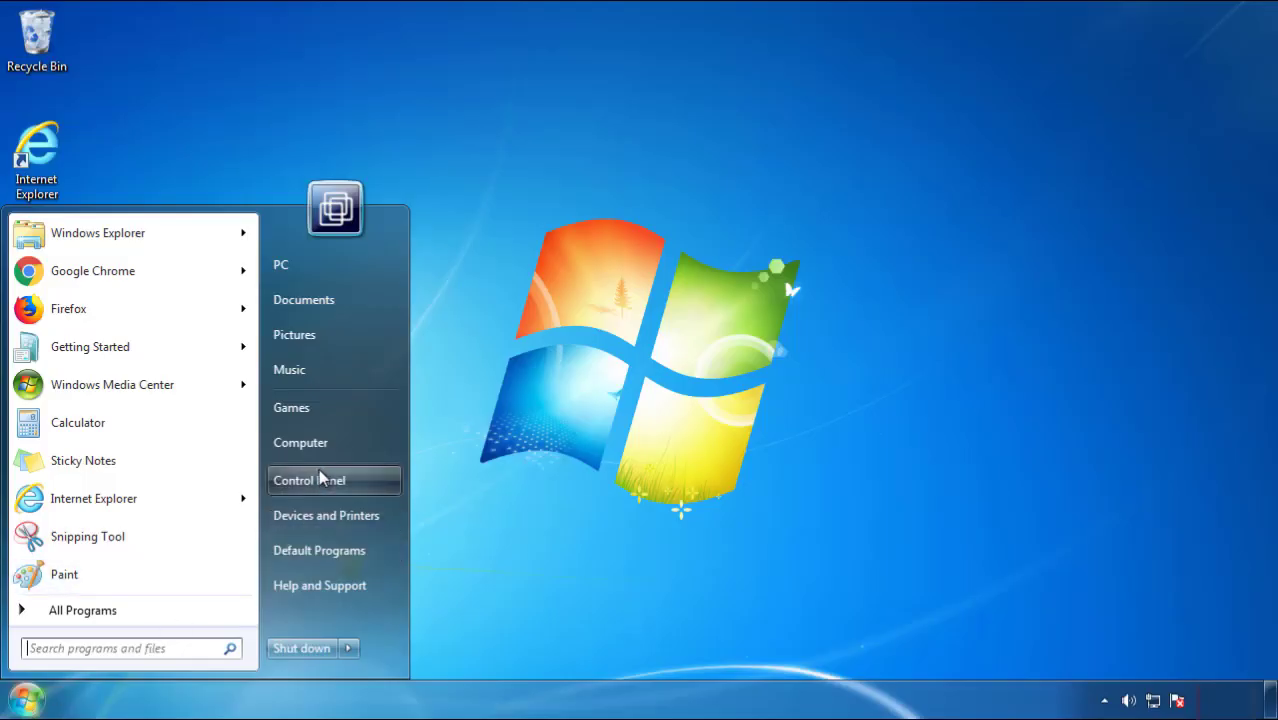
Uninstall SearchMine 2.00 via Programs and Features, sorted by Installed On, then close the list
left_click(309, 480)
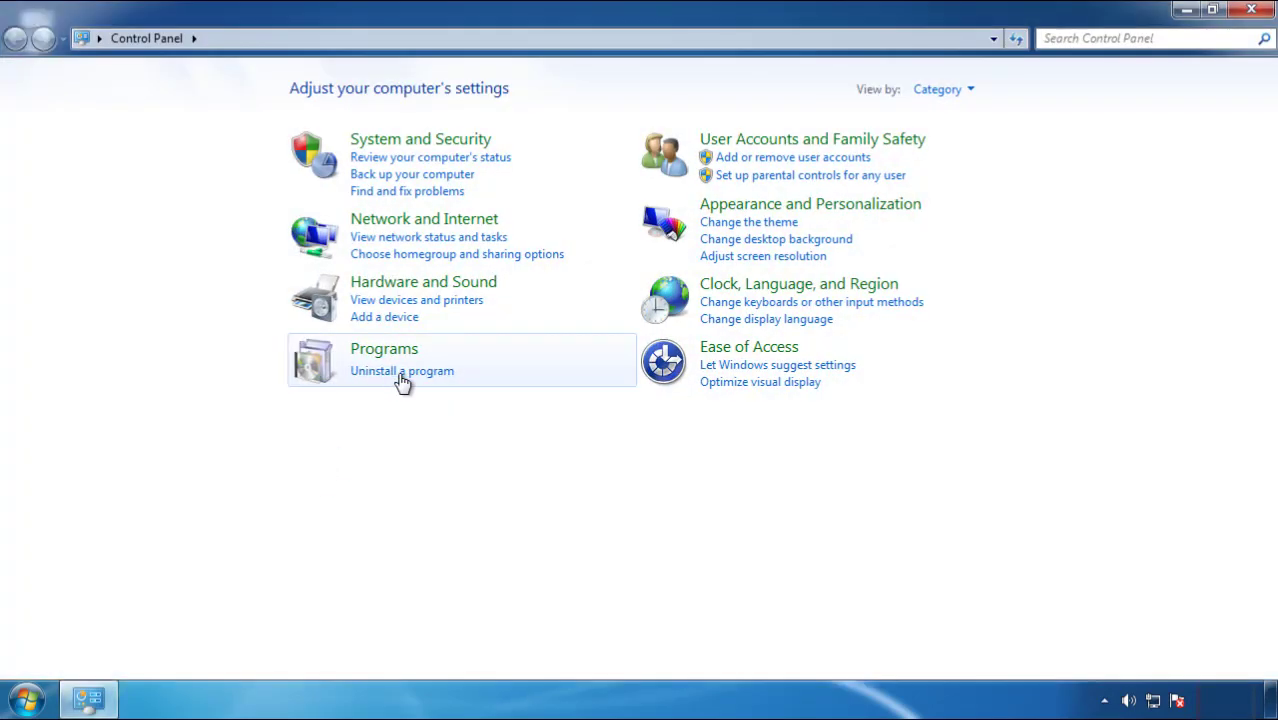
left_click(402, 371)
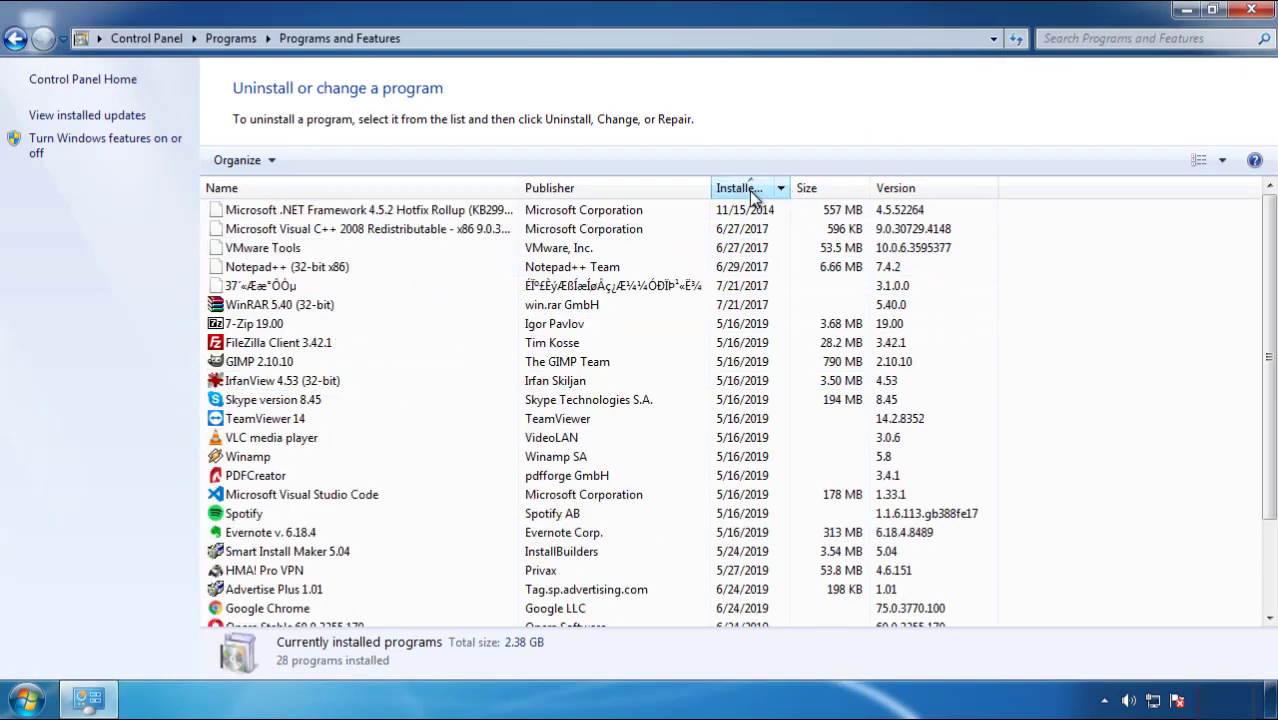
left_click(738, 188)
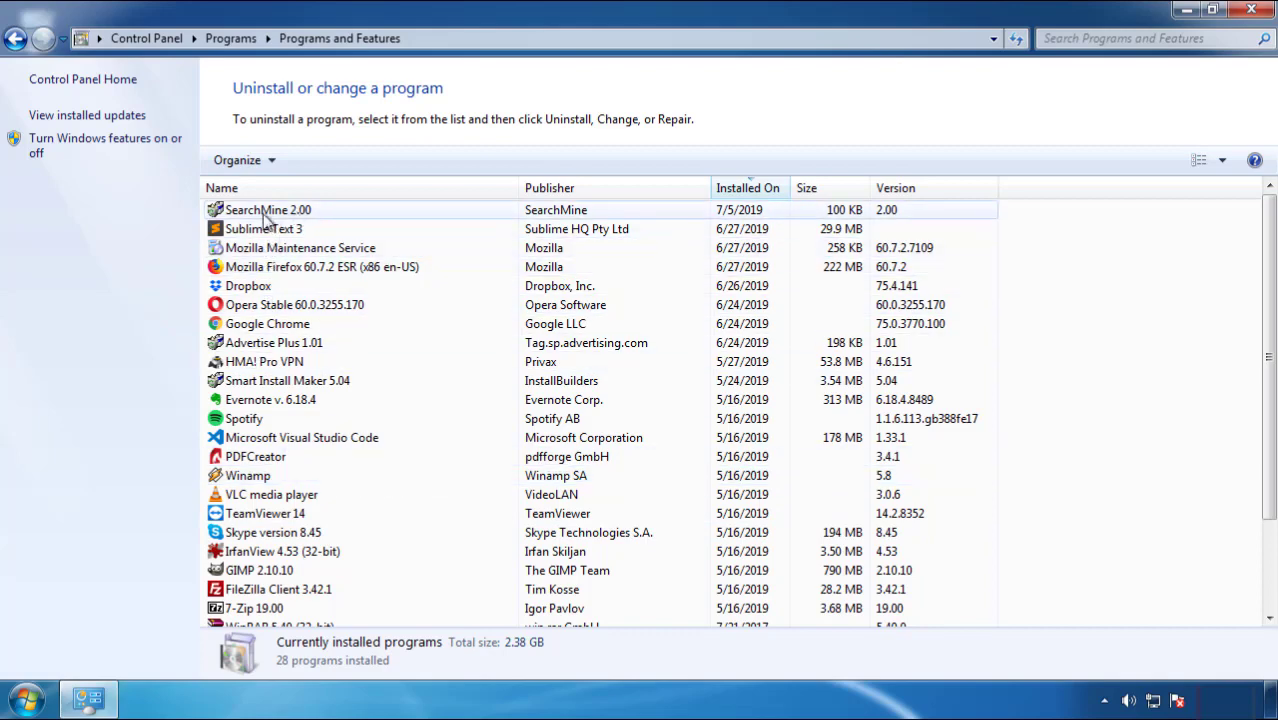
left_click(317, 160)
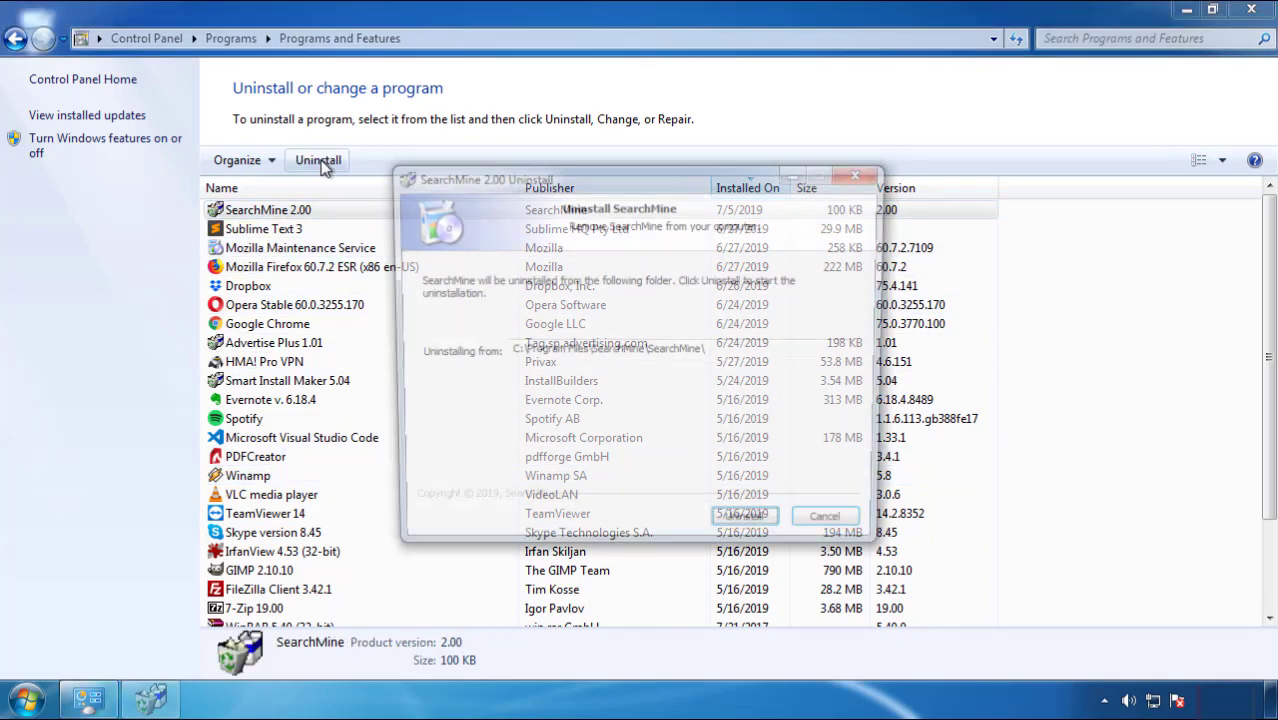
left_click(752, 529)
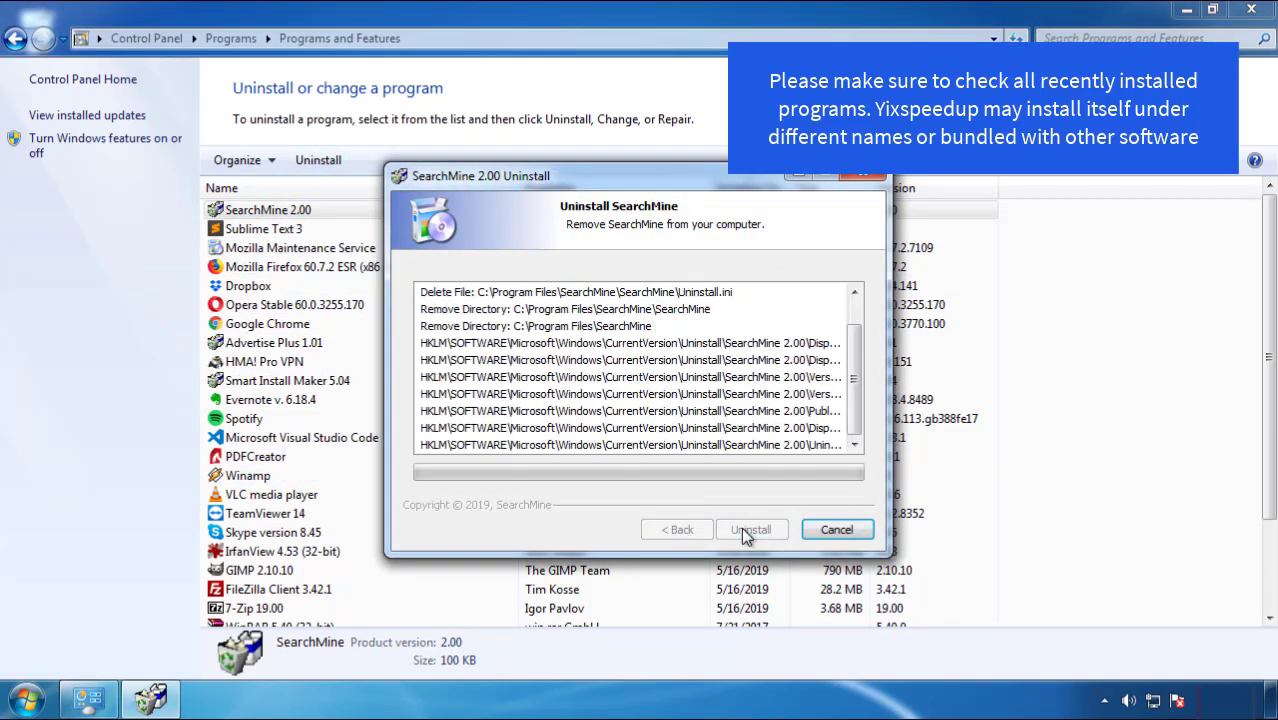
left_click(752, 529)
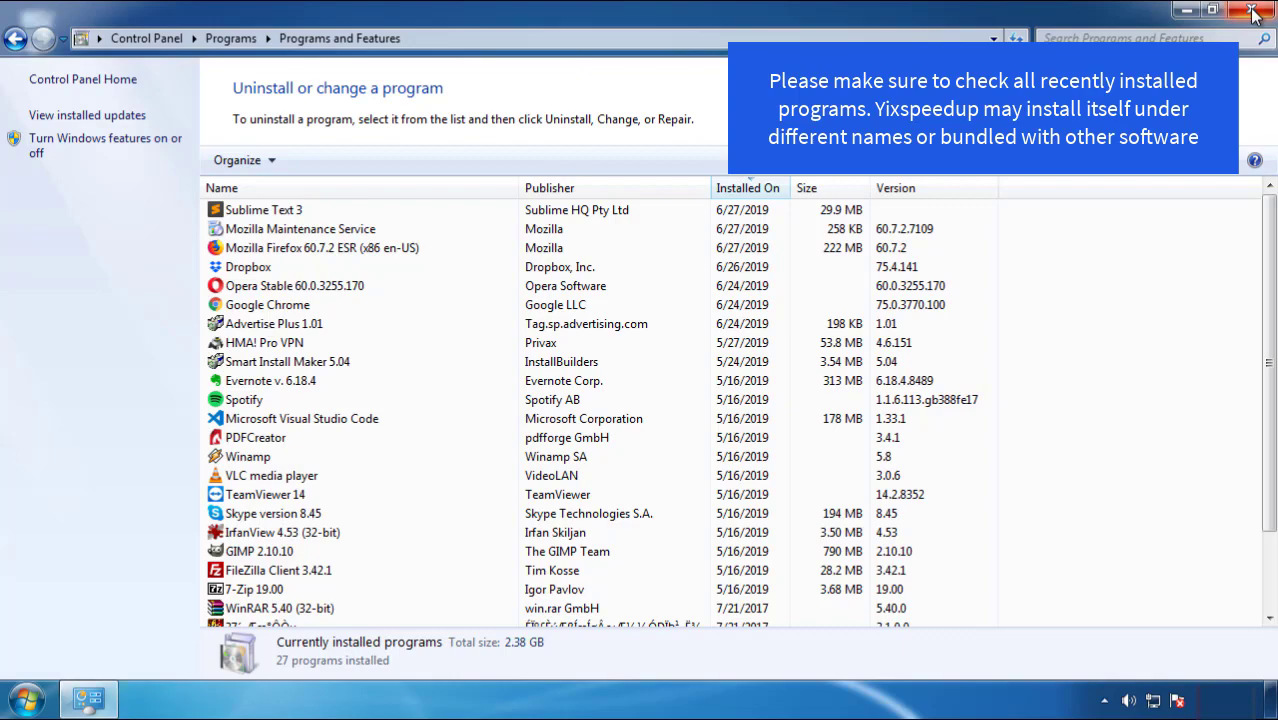
left_click(1252, 12)
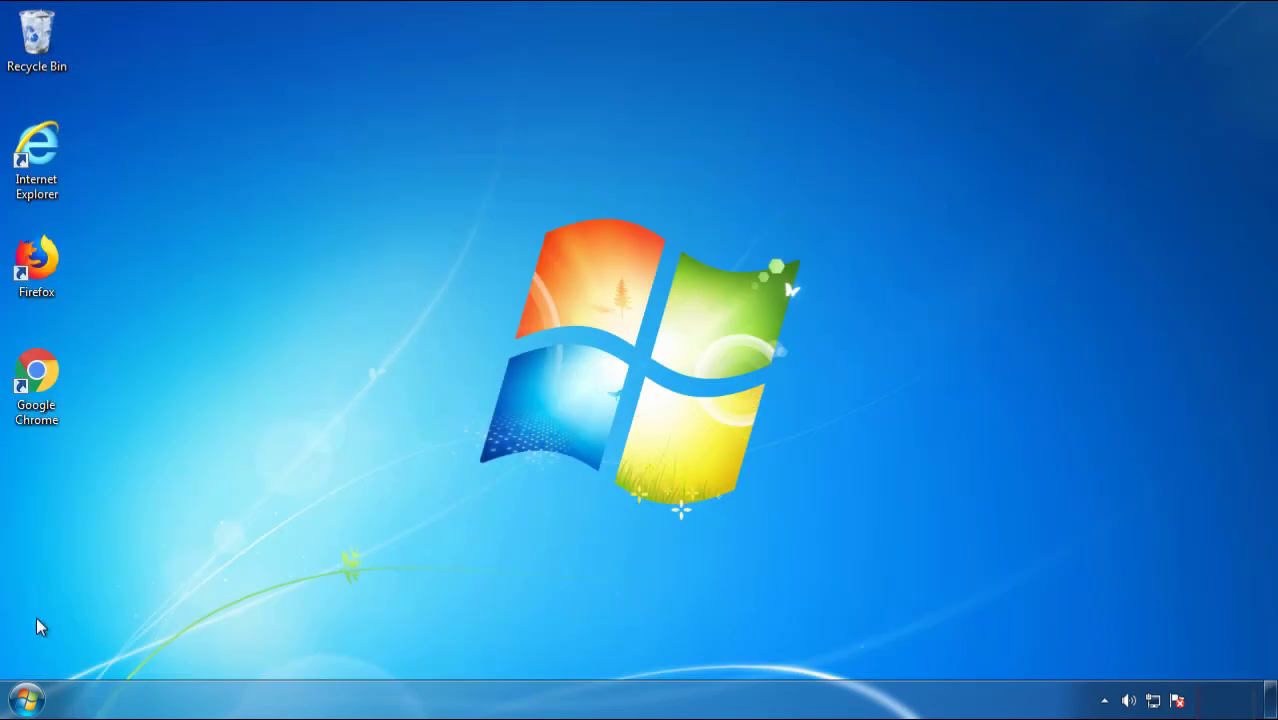
Restart Windows and choose Safe Mode from the Advanced Boot Options menu
left_click(348, 648)
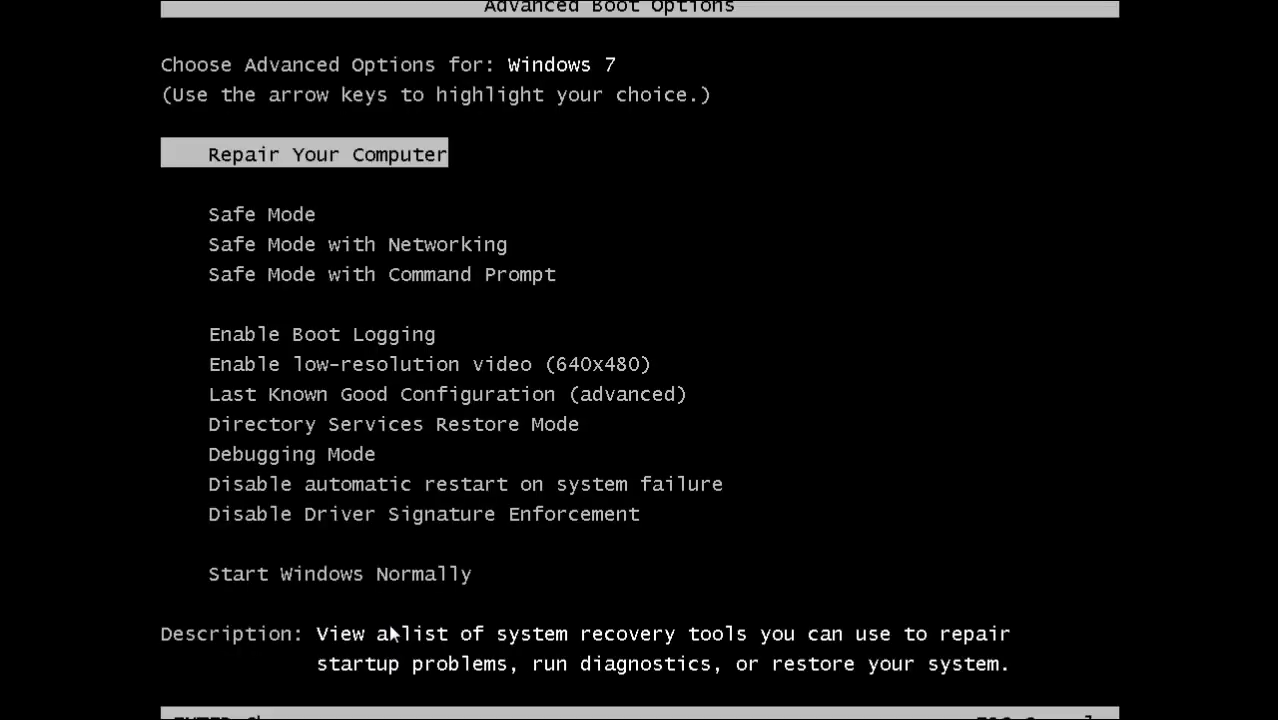
key("Down")
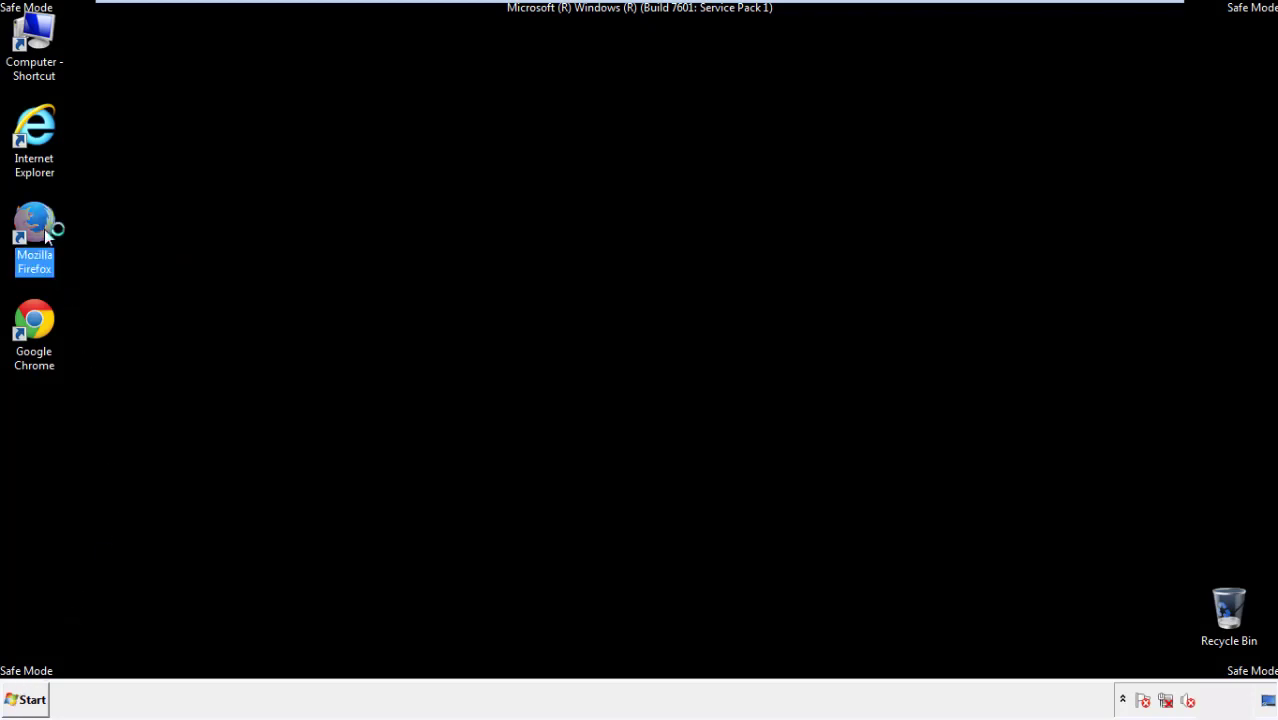
Launch Firefox, decline the default-browser prompt, and show the Menu Bar
double_click(34, 222)
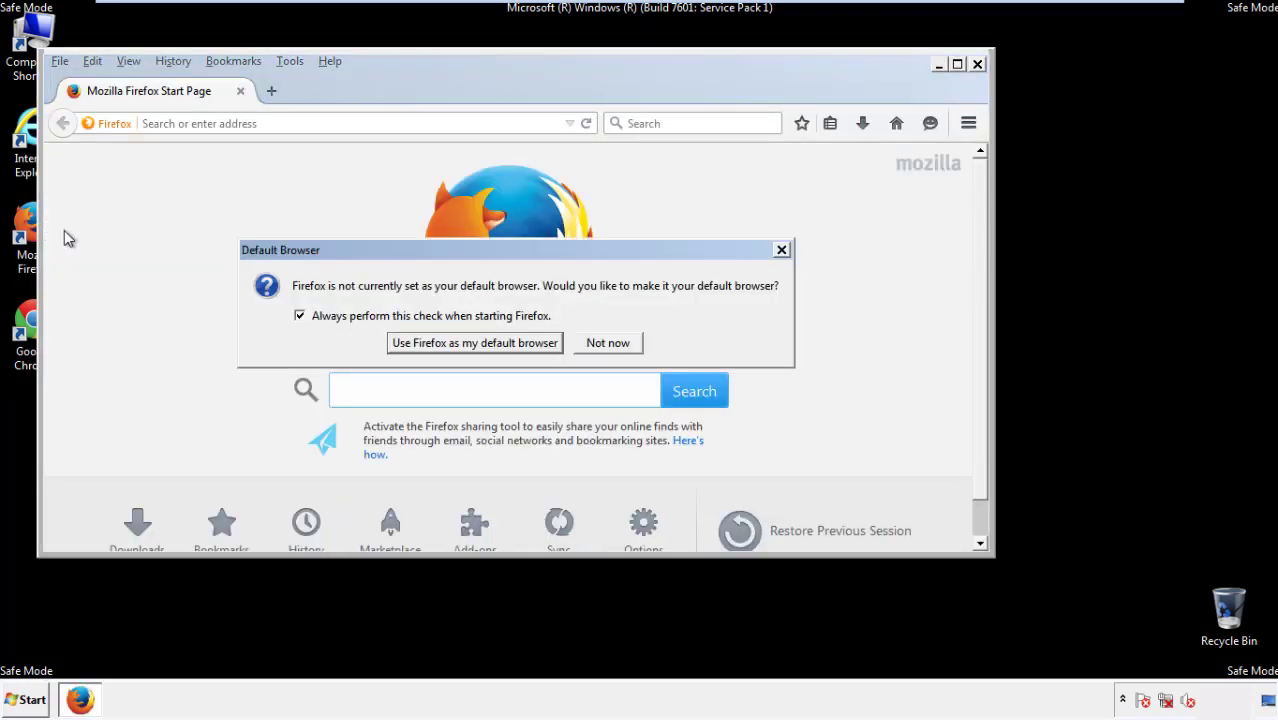
left_click(607, 342)
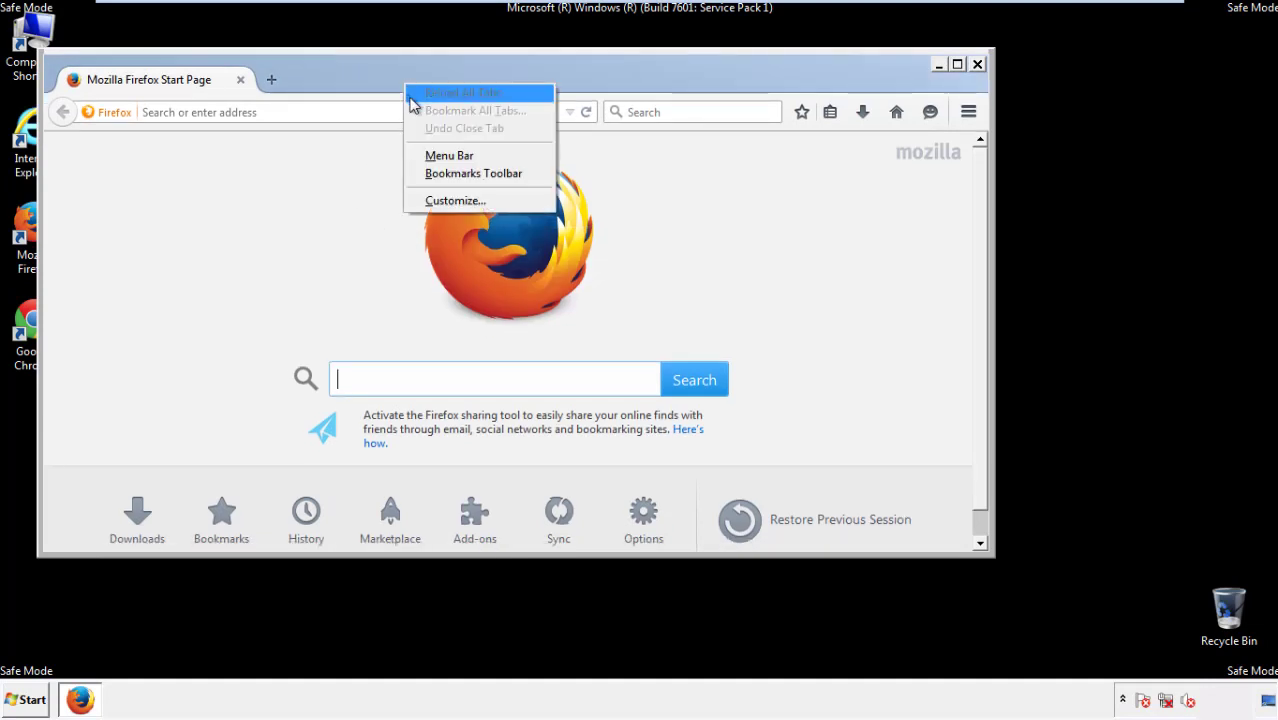
left_click(449, 155)
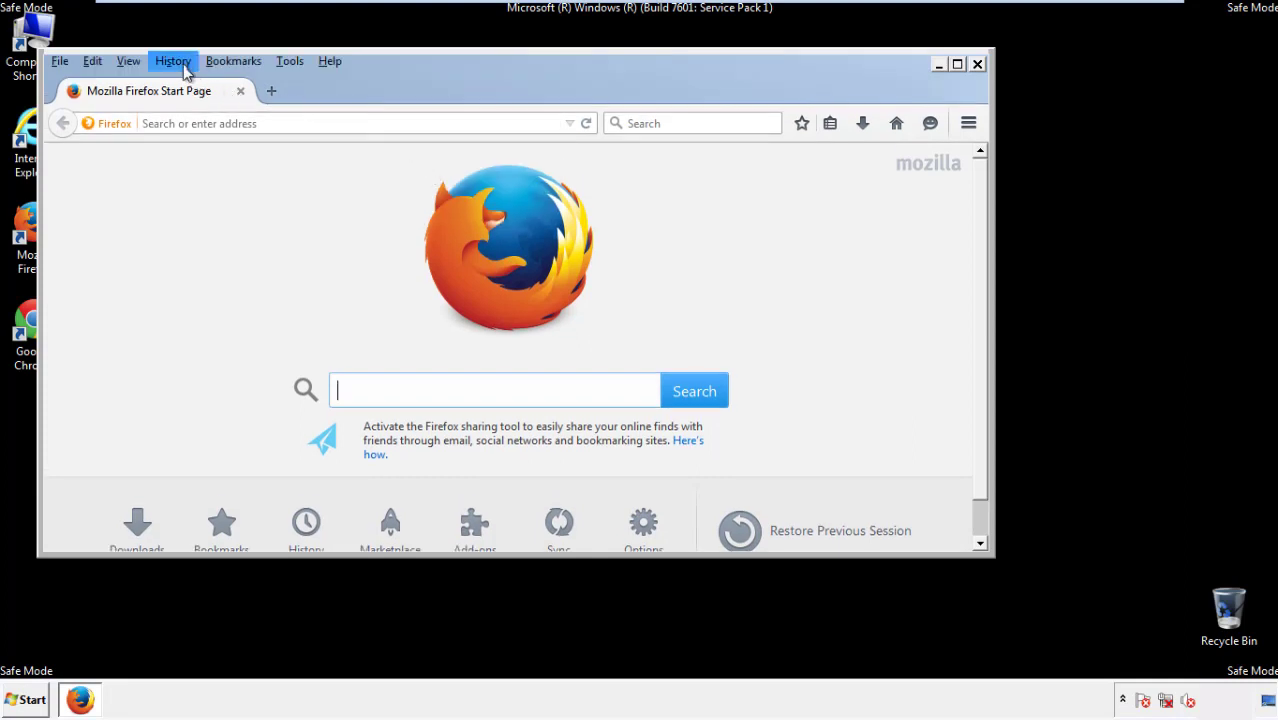
Clear Recent History for Everything, including Site Preferences and all other data
left_click(172, 61)
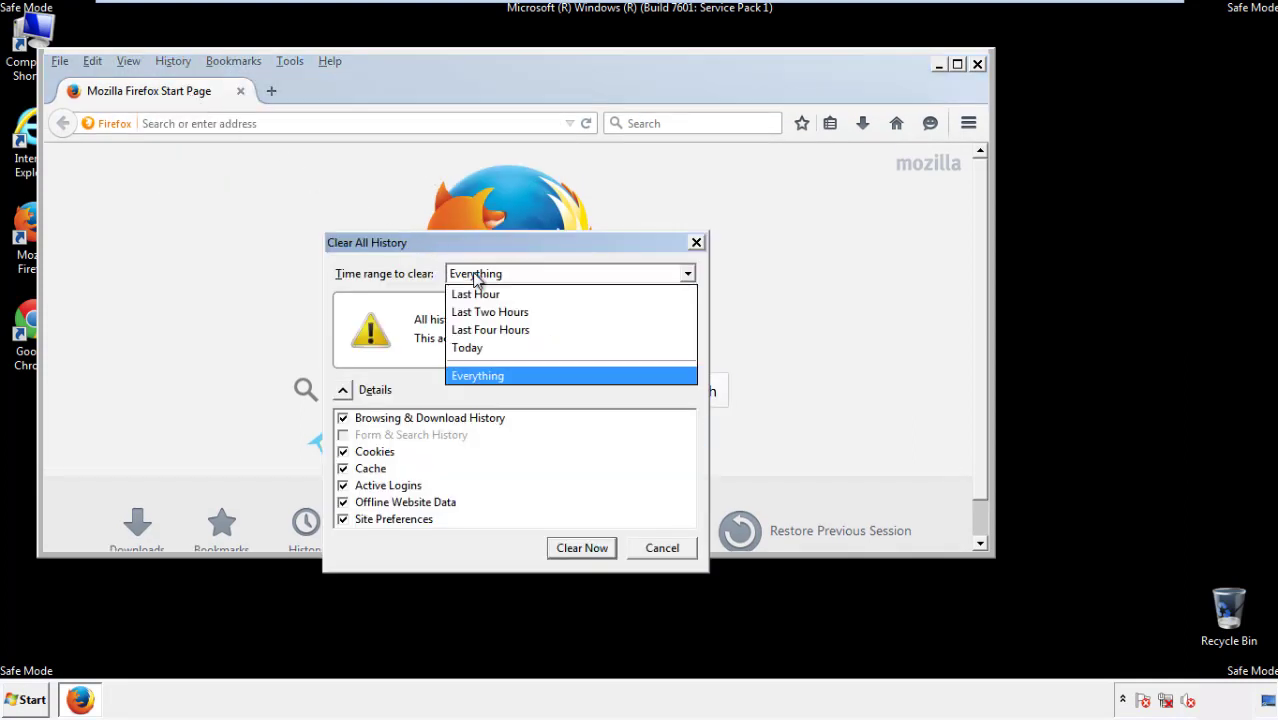
left_click(477, 375)
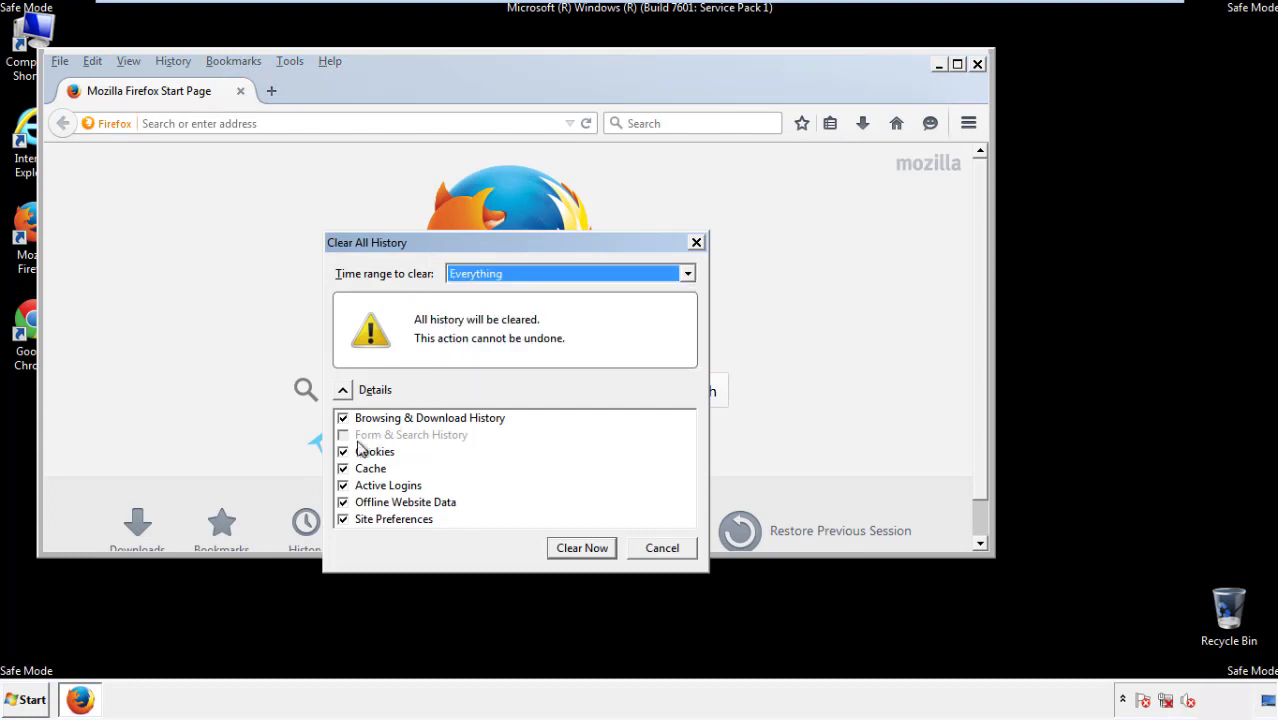
left_click(343, 519)
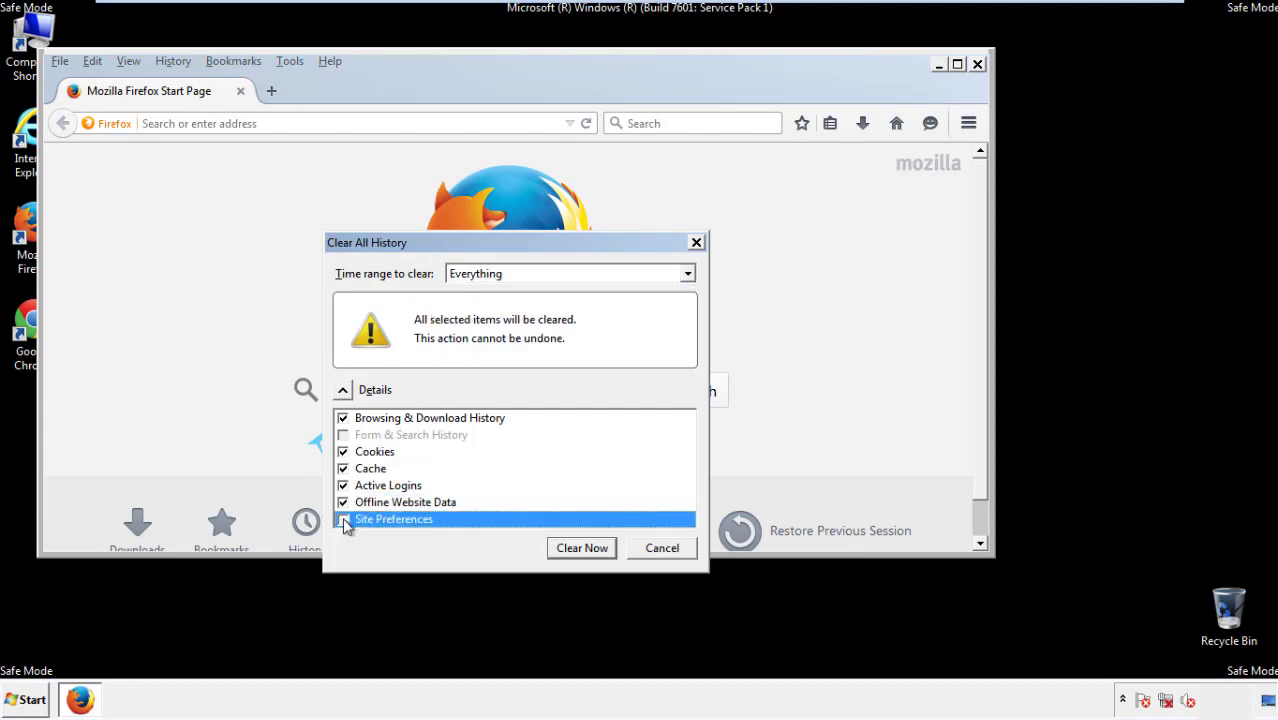
left_click(343, 519)
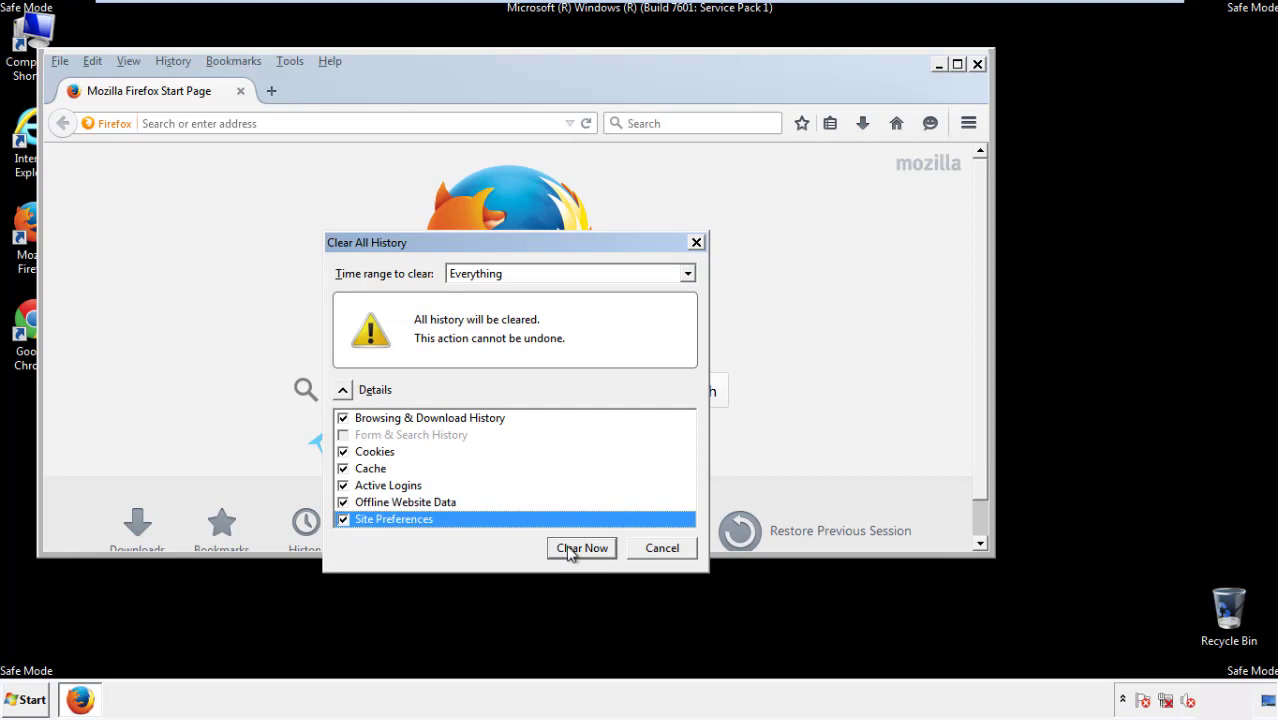
left_click(581, 548)
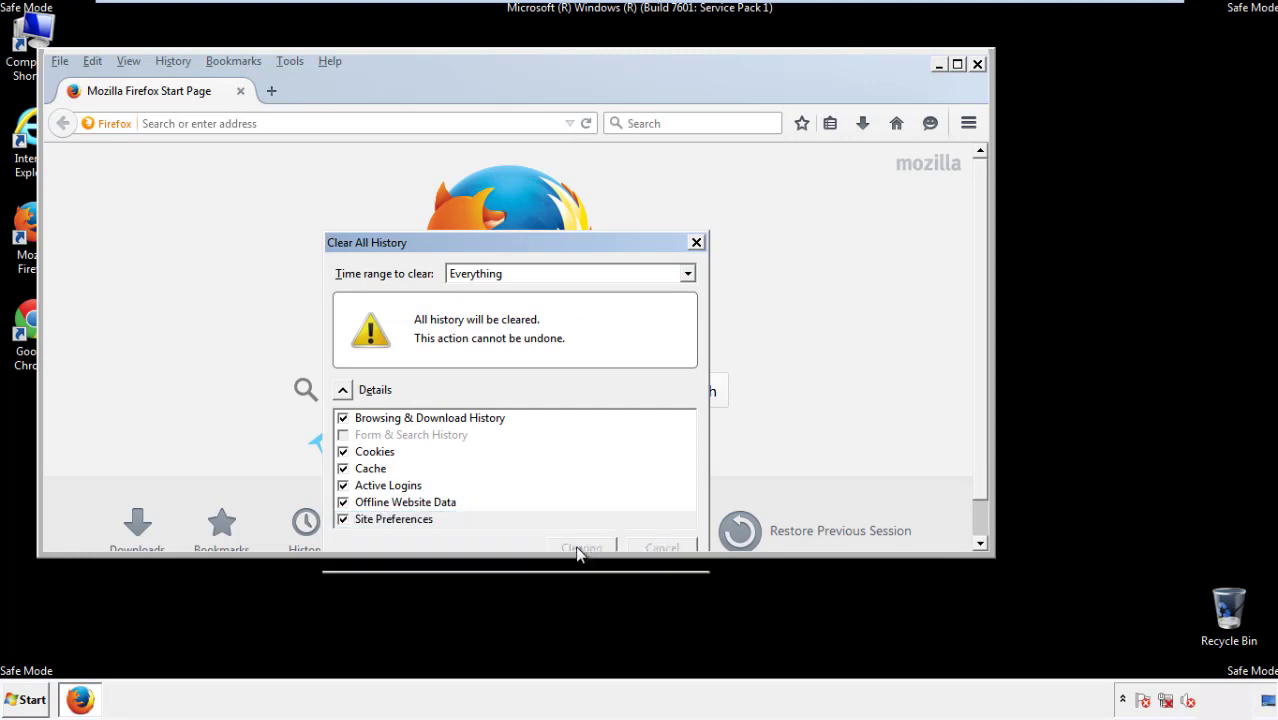
left_click(581, 546)
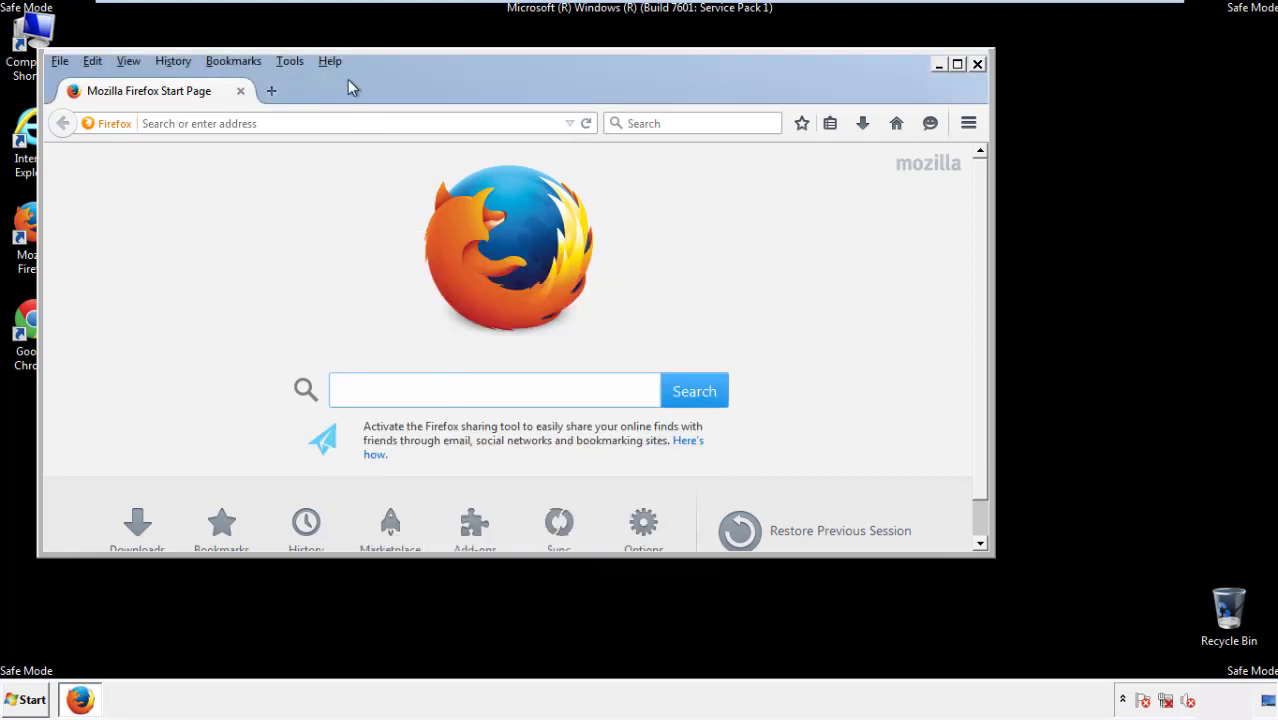
Refresh Firefox from Troubleshooting Information, finish the import, and dismiss the default-browser prompt
left_click(329, 60)
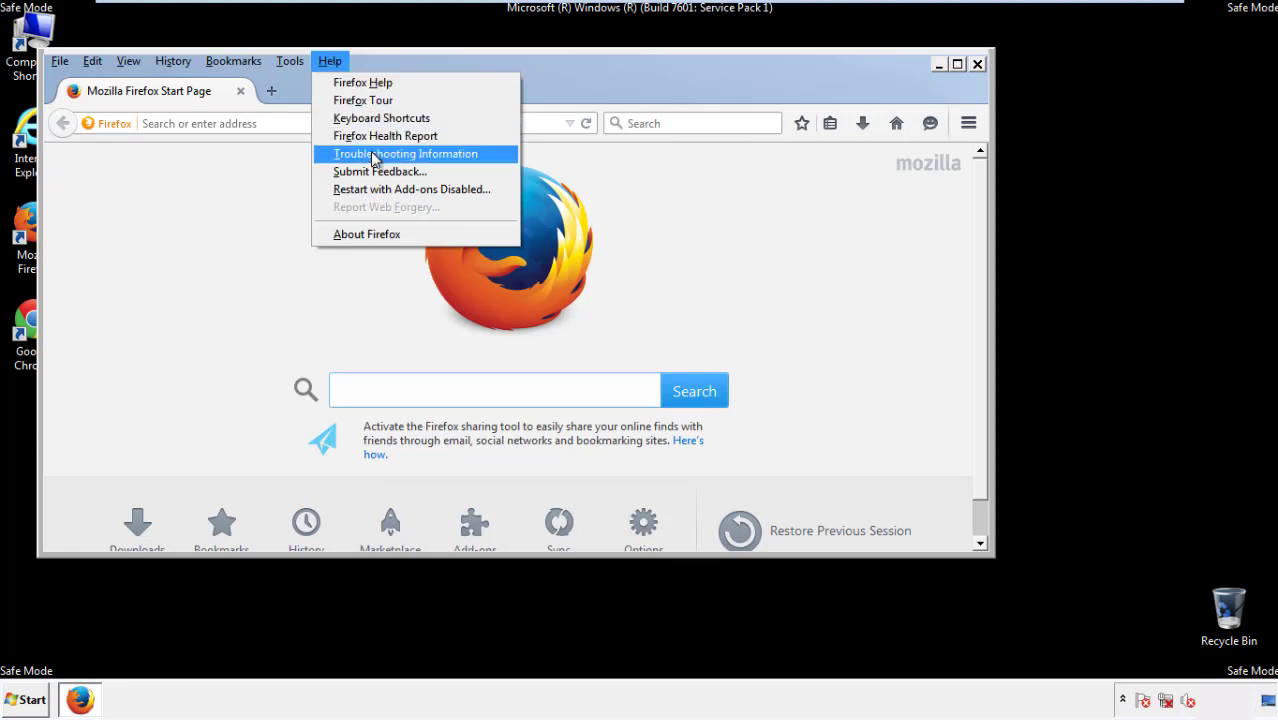
left_click(411, 153)
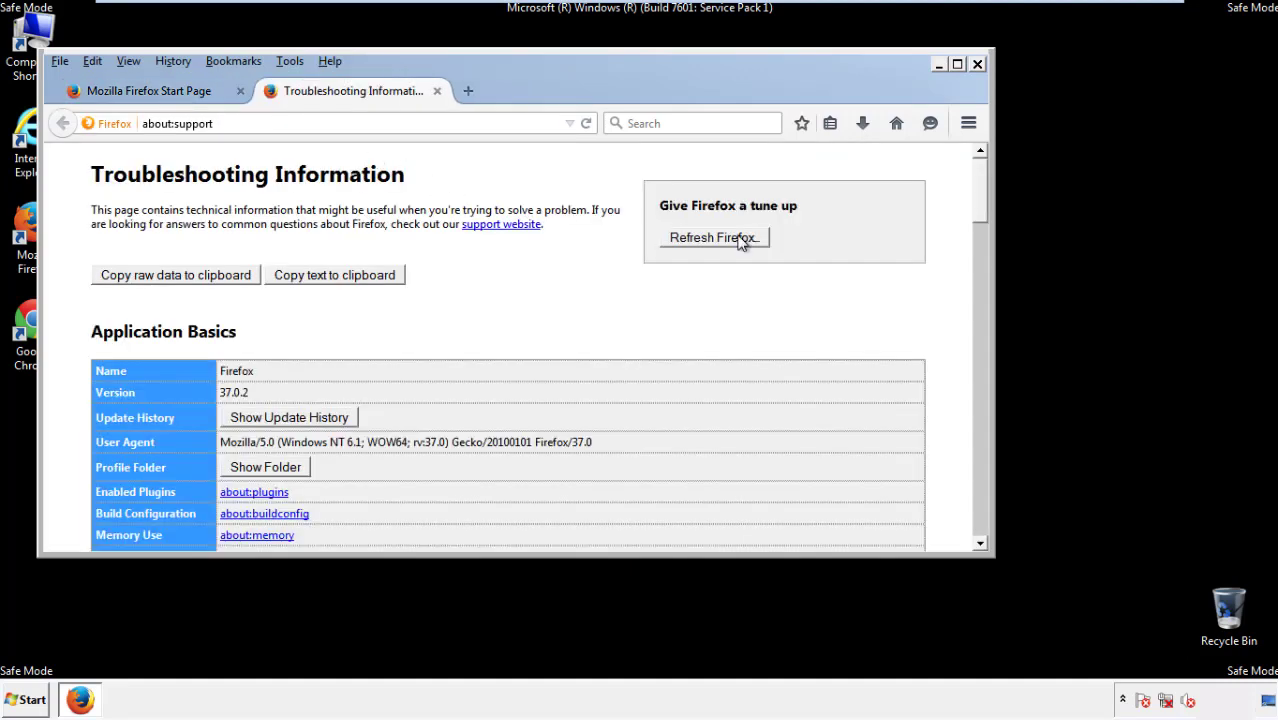
left_click(710, 237)
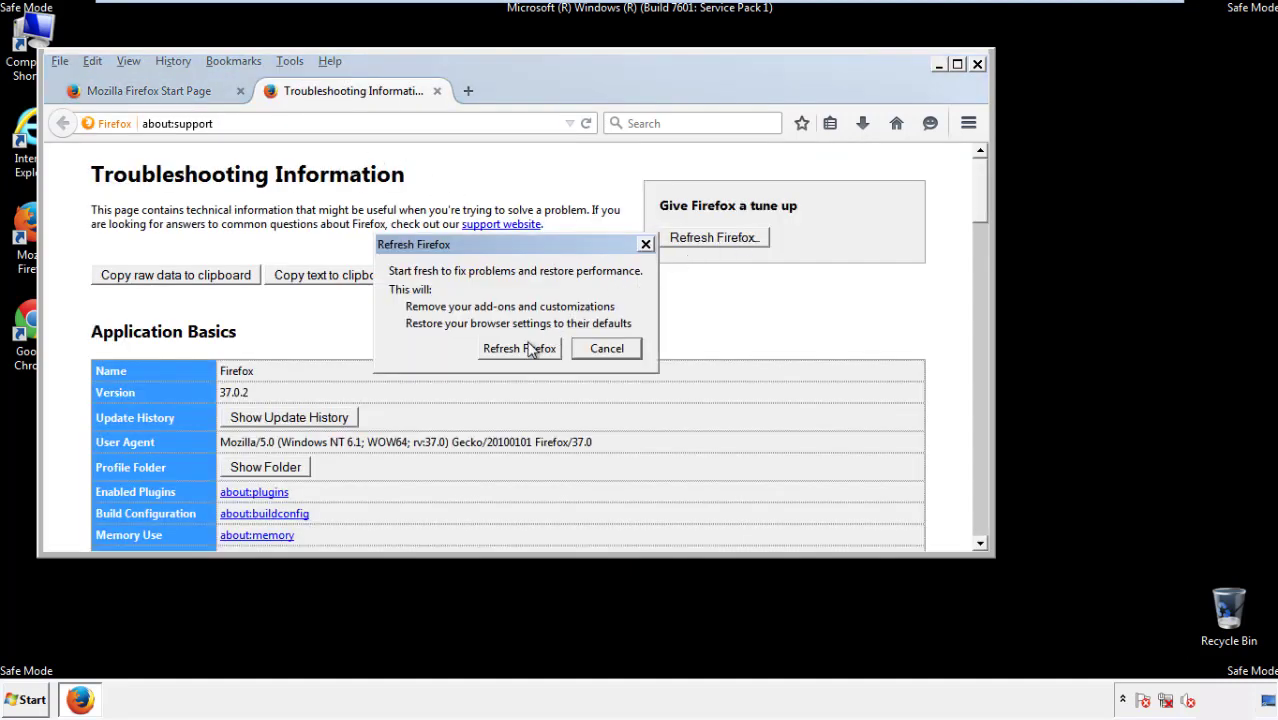
left_click(519, 348)
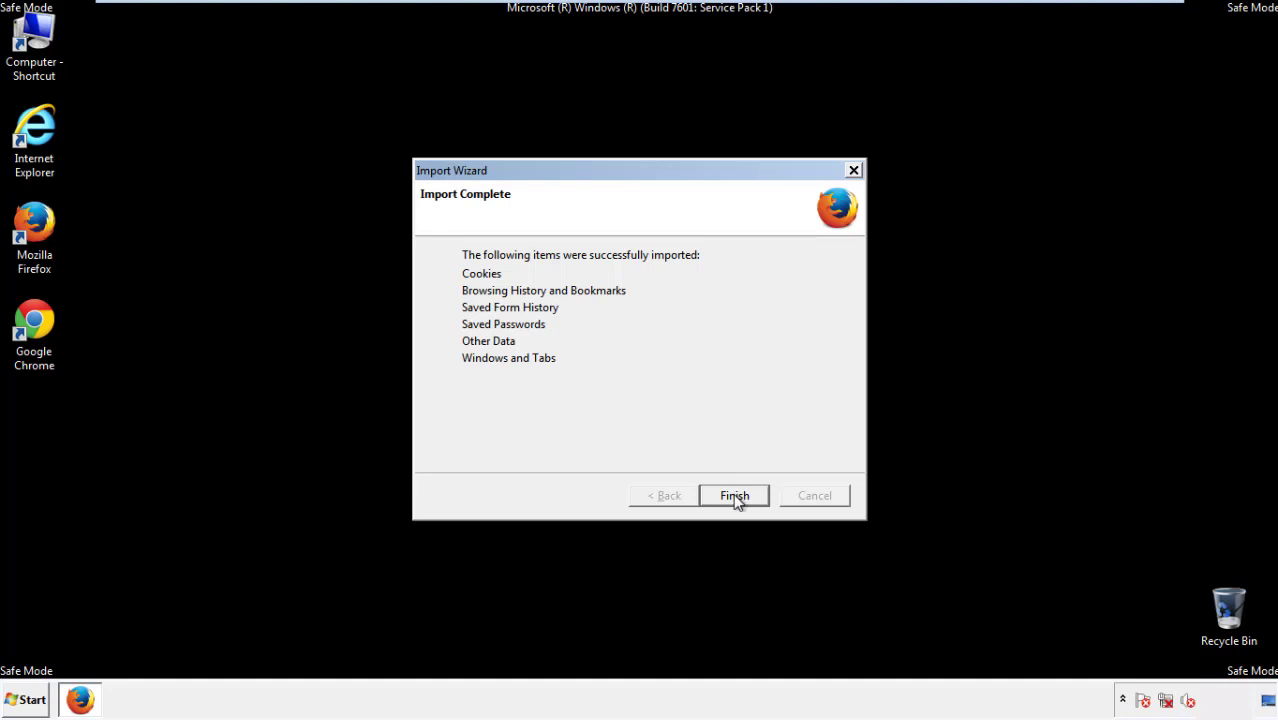
left_click(734, 495)
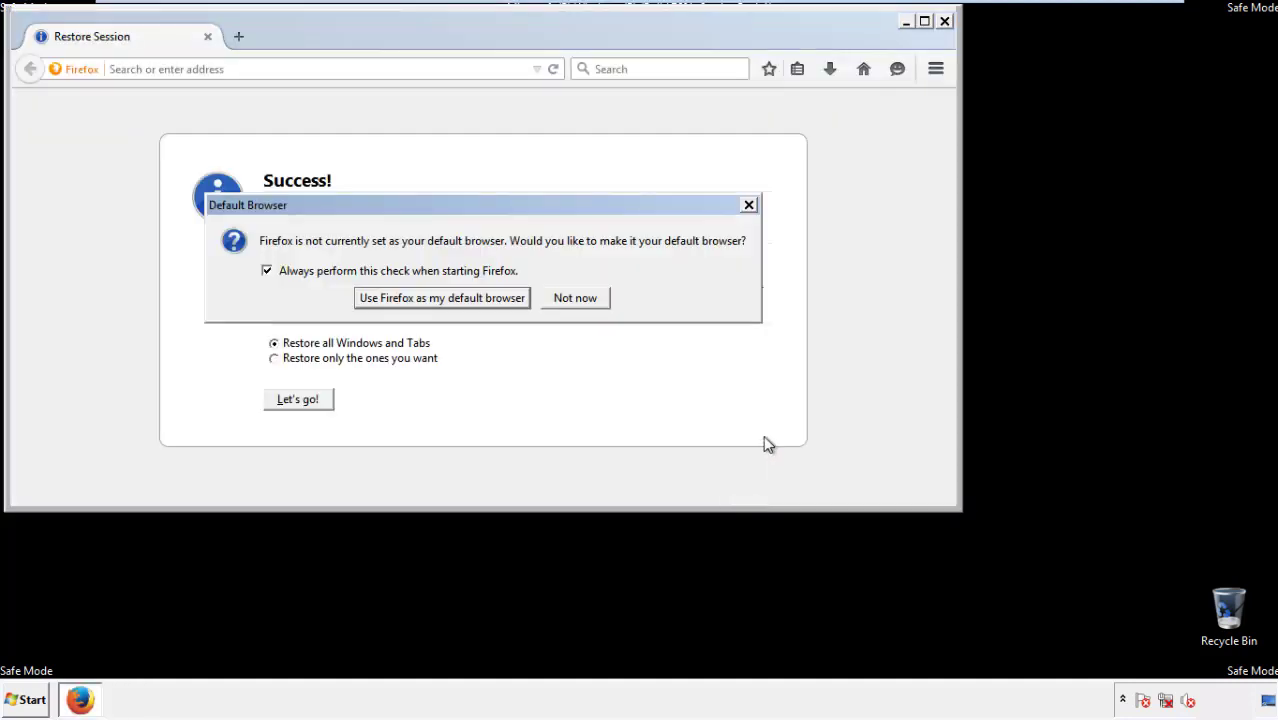
left_click(574, 297)
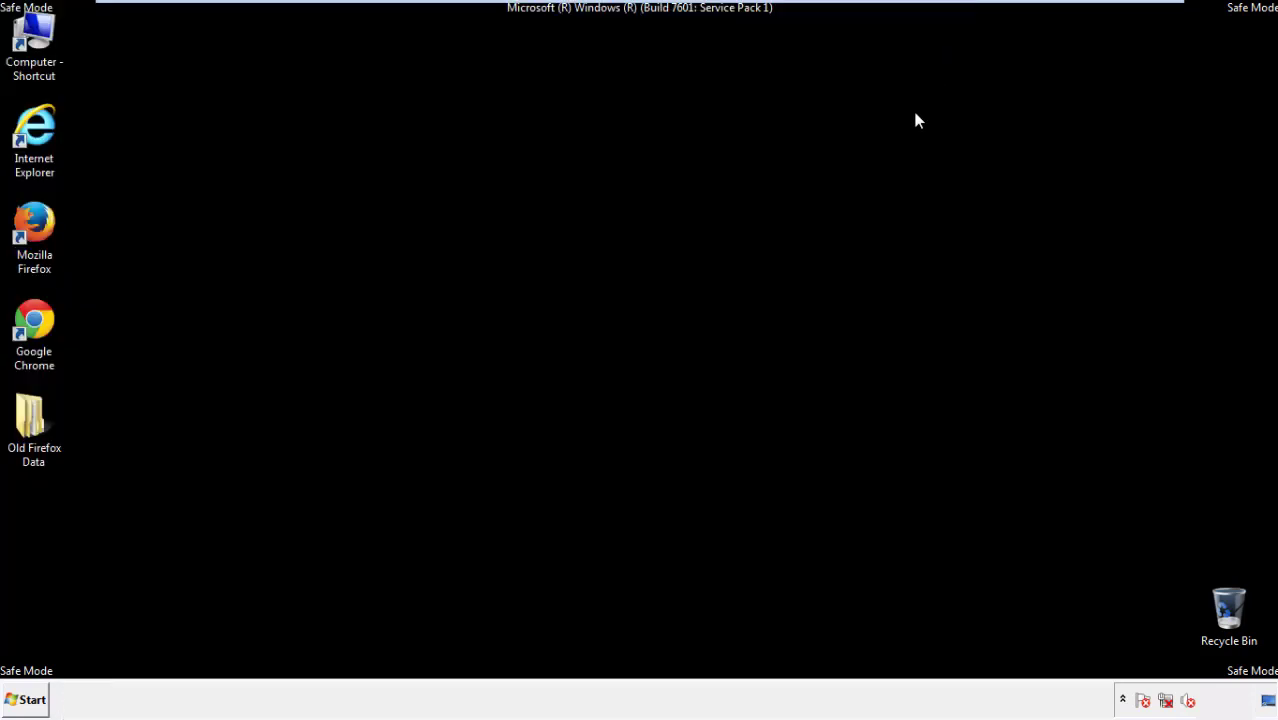
Launch Google Chrome from its desktop shortcut
left_click(34, 325)
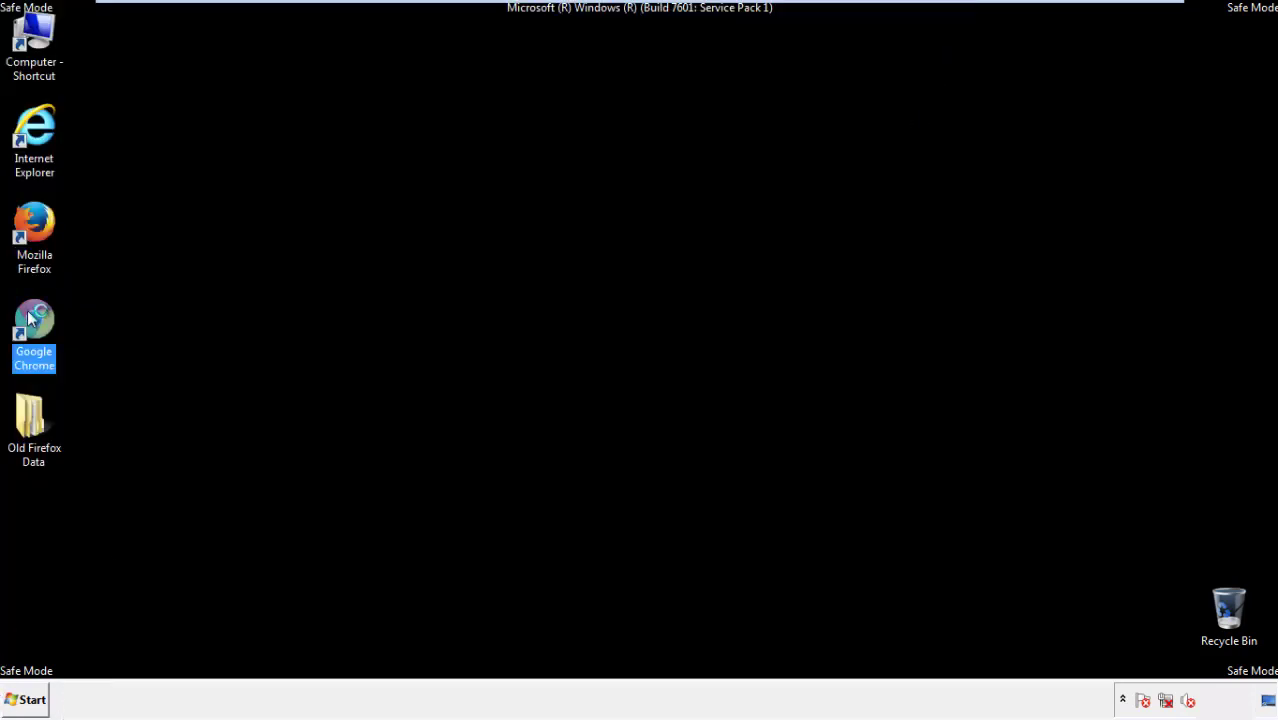
double_click(34, 325)
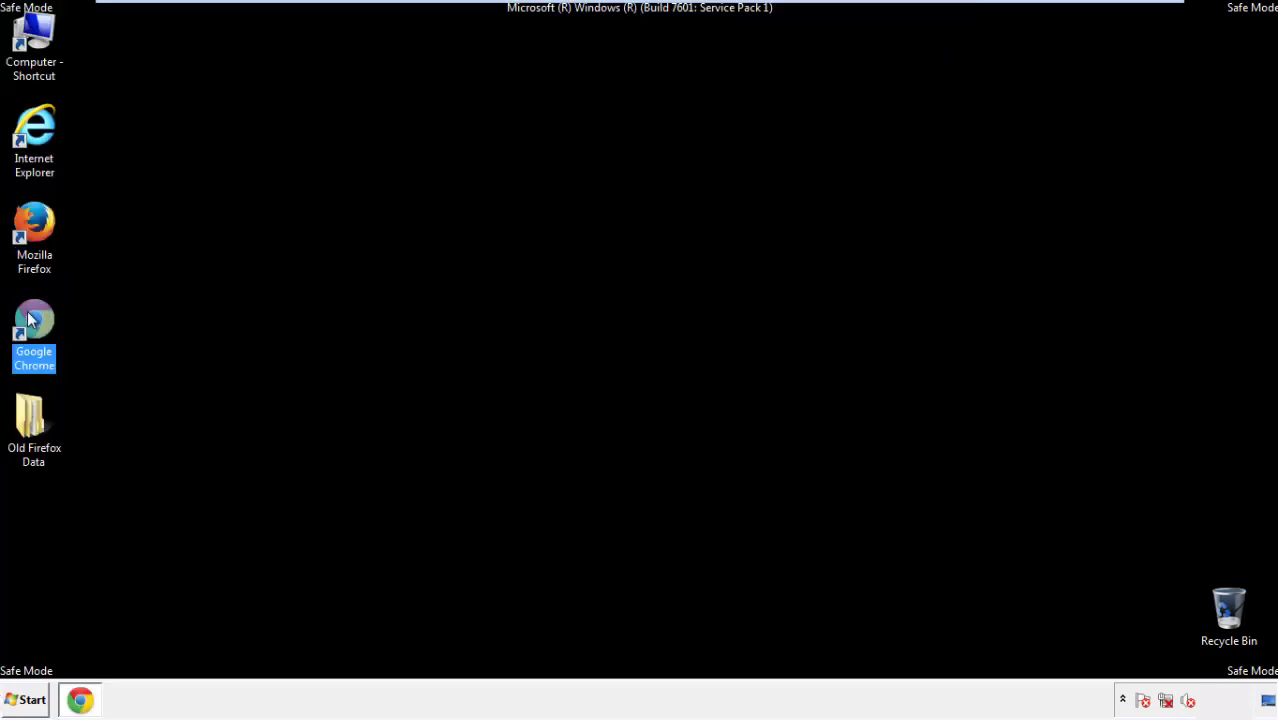
double_click(34, 325)
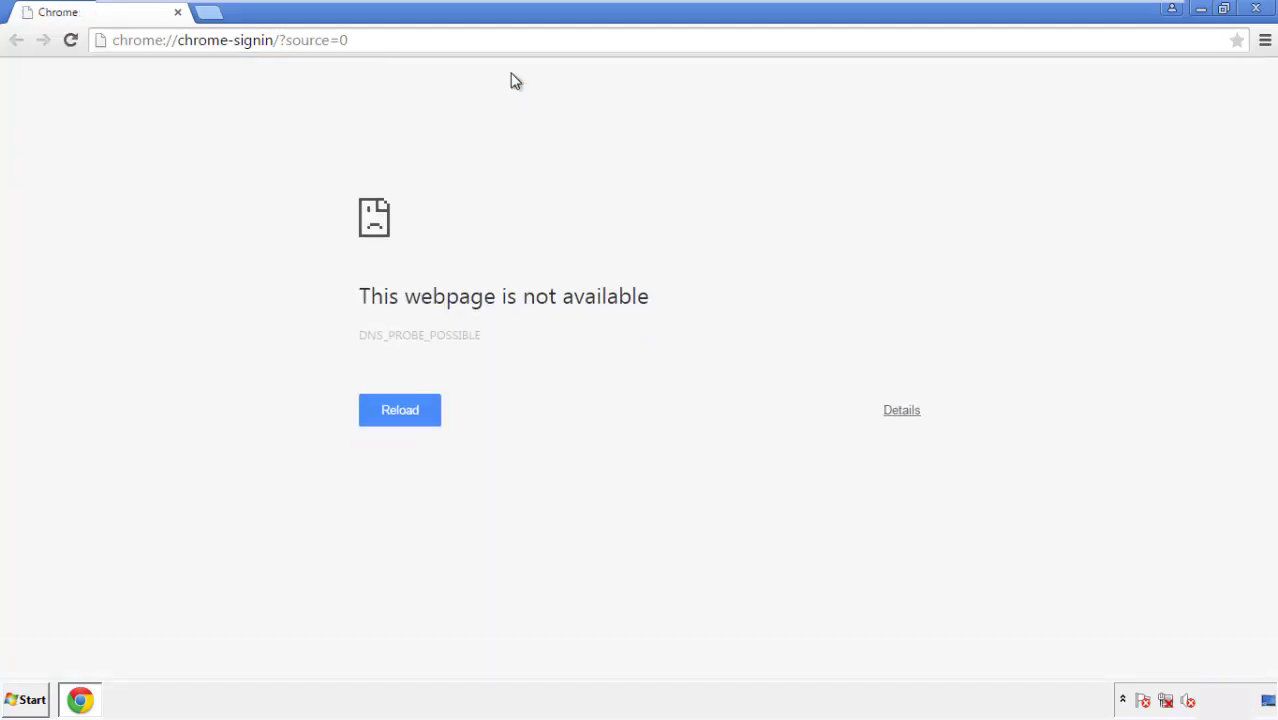
mouse_move(1268, 50)
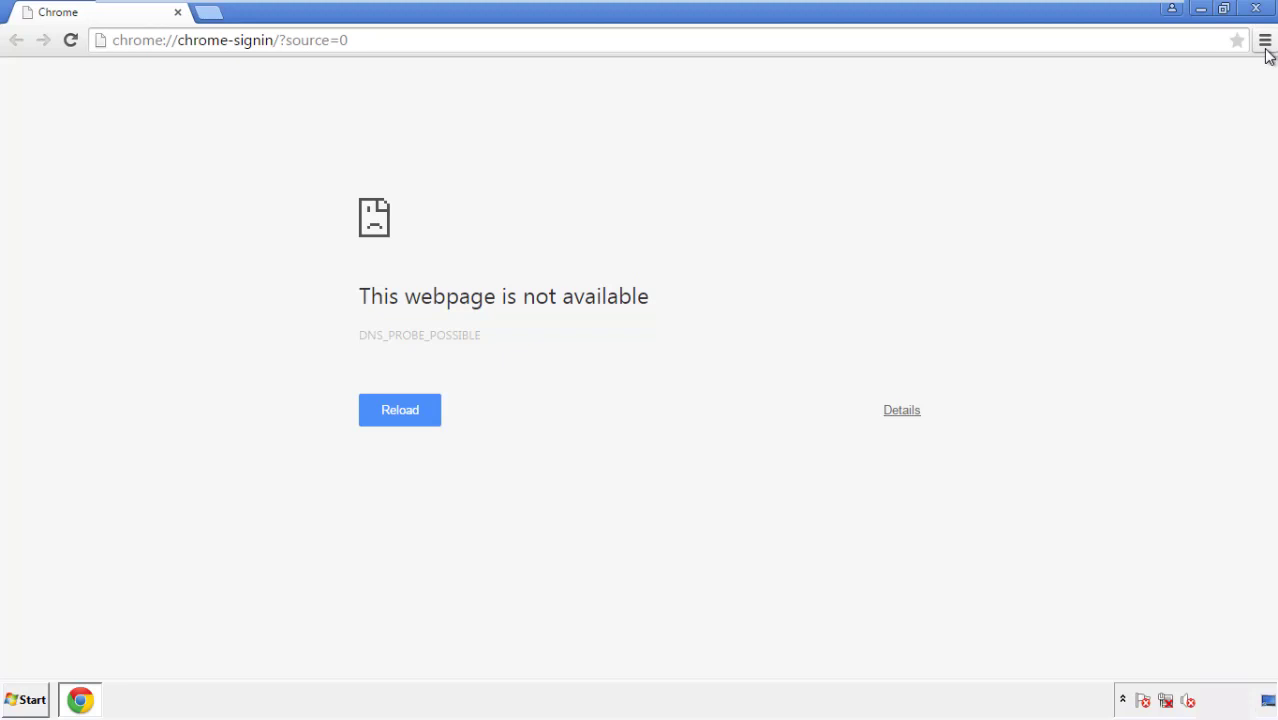
Go to Chrome Settings > History and open 'Clear browsing data...'
left_click(1266, 40)
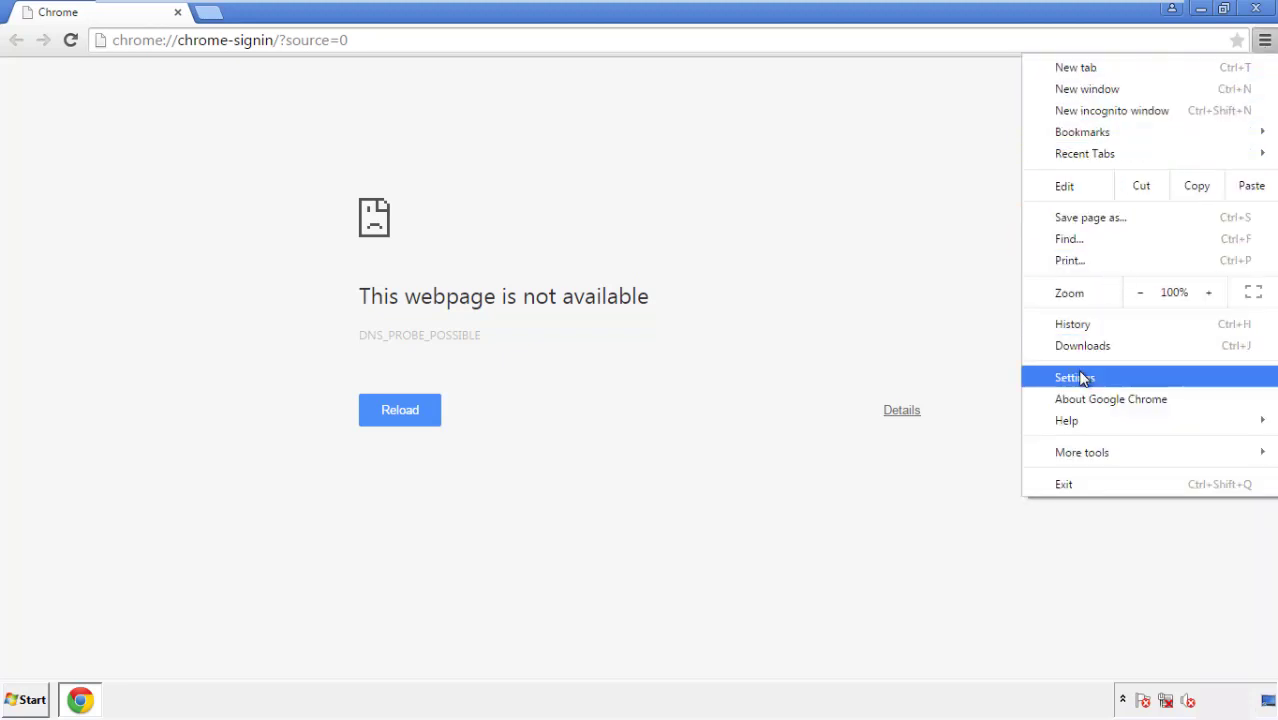
left_click(1076, 377)
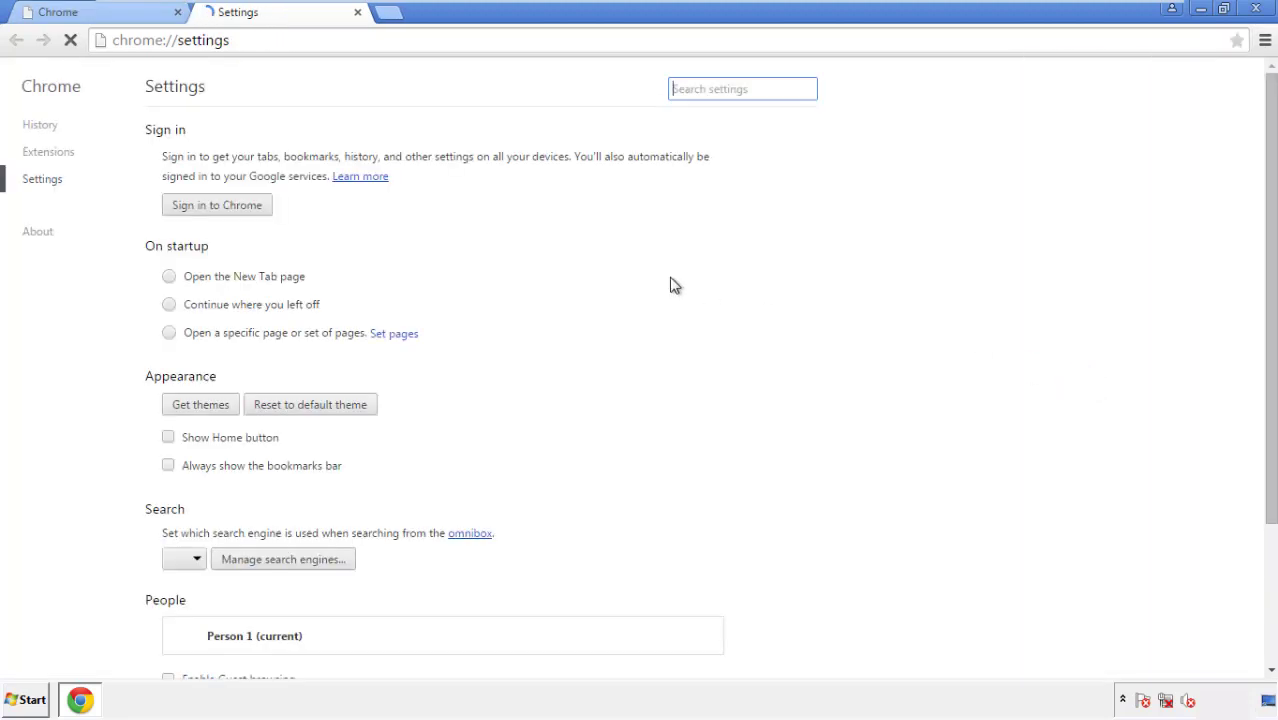
left_click(40, 124)
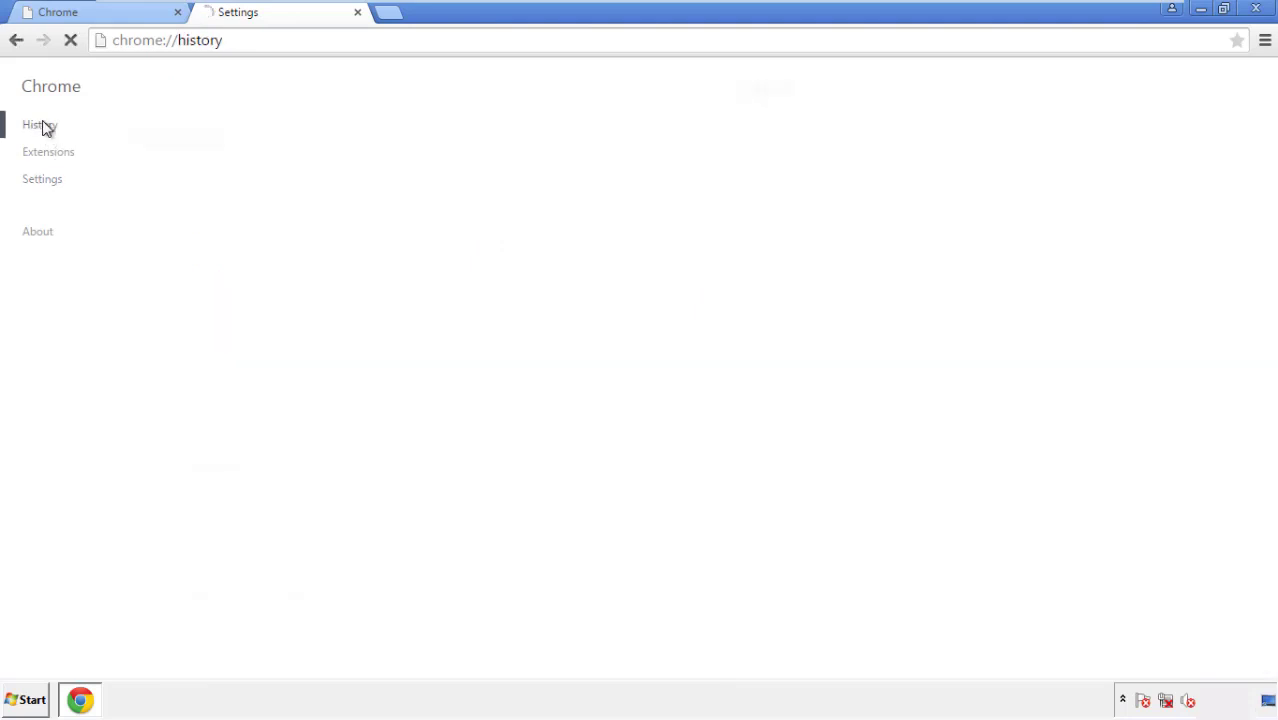
left_click(39, 124)
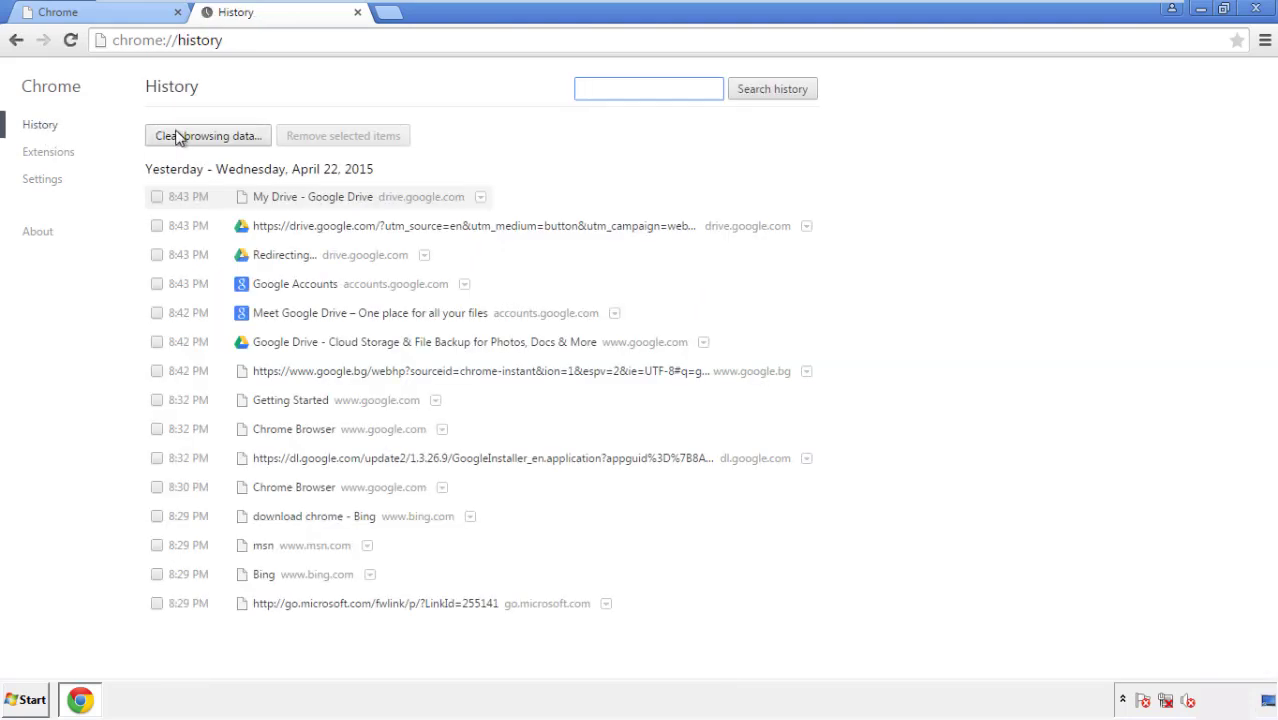
left_click(207, 135)
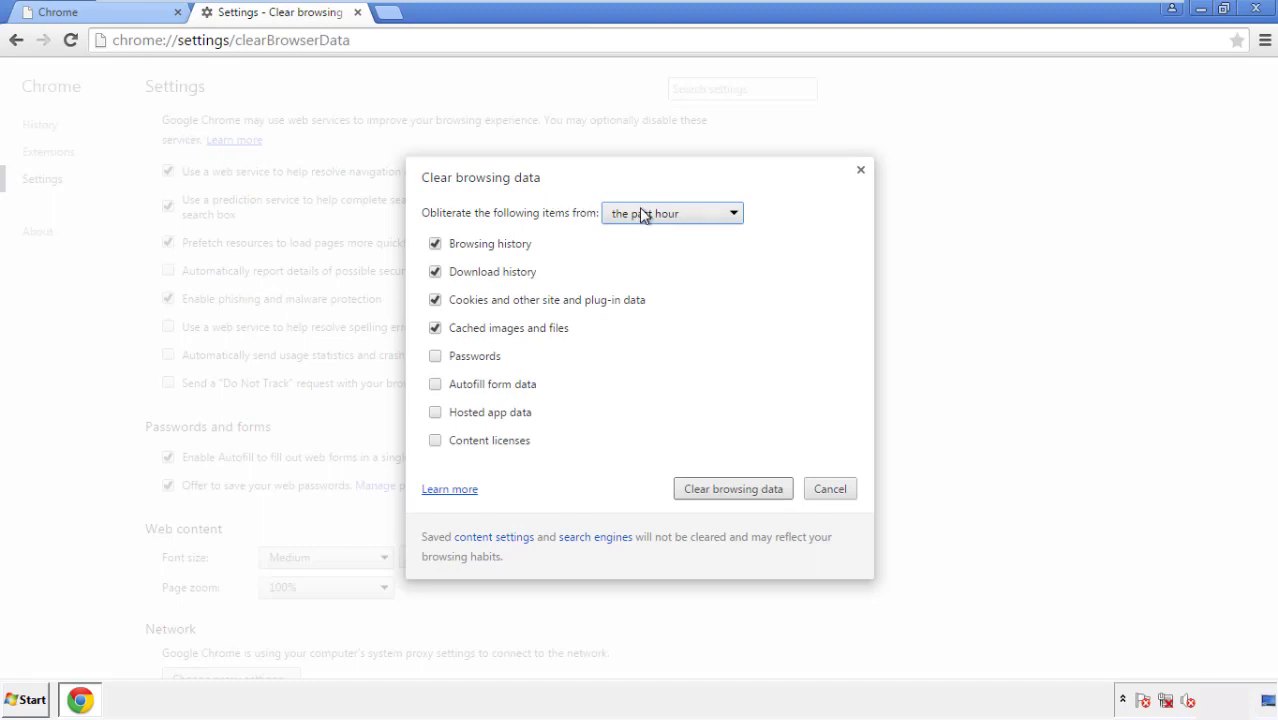
Clear Chrome data from the beginning of time, including content licenses
left_click(671, 212)
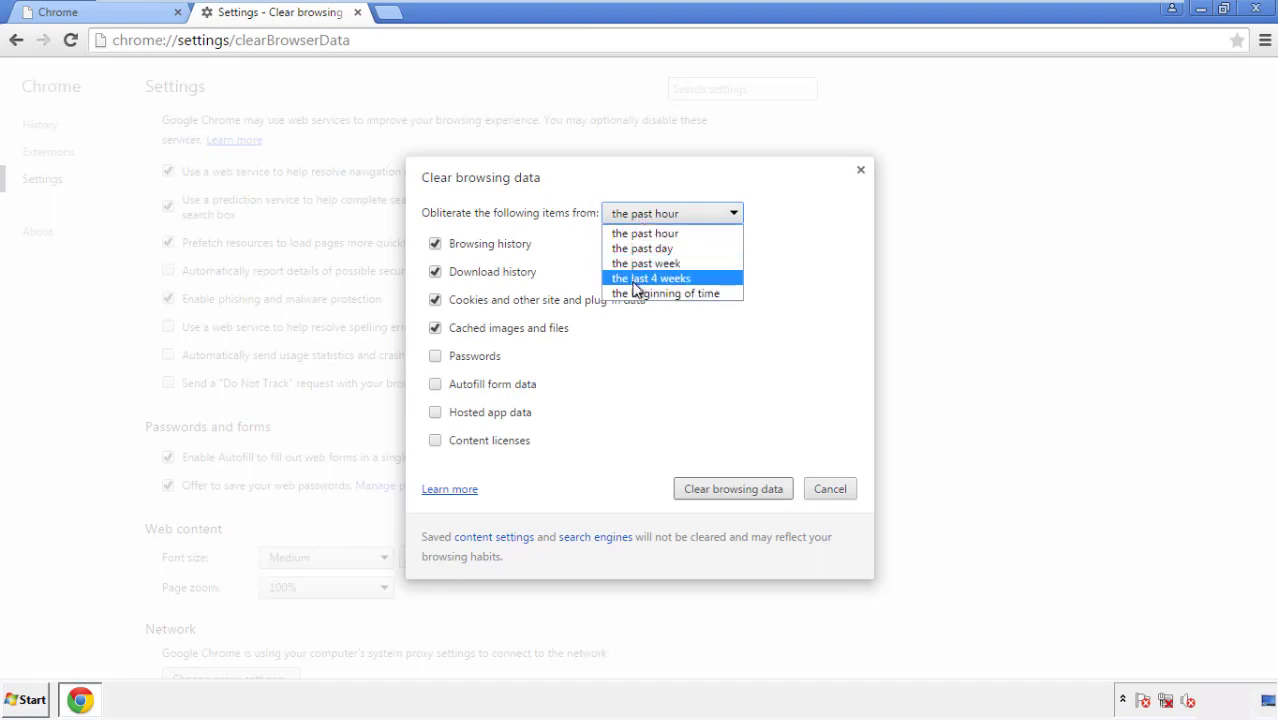
mouse_move(650, 232)
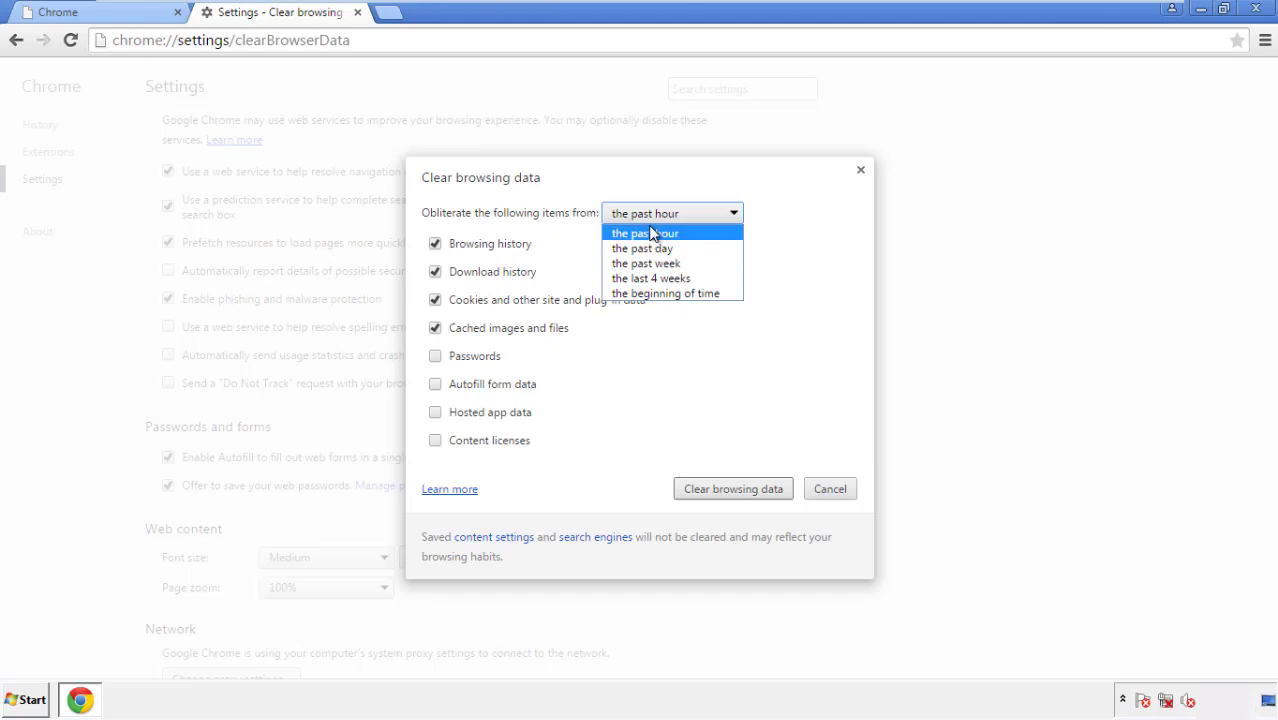
mouse_move(640, 299)
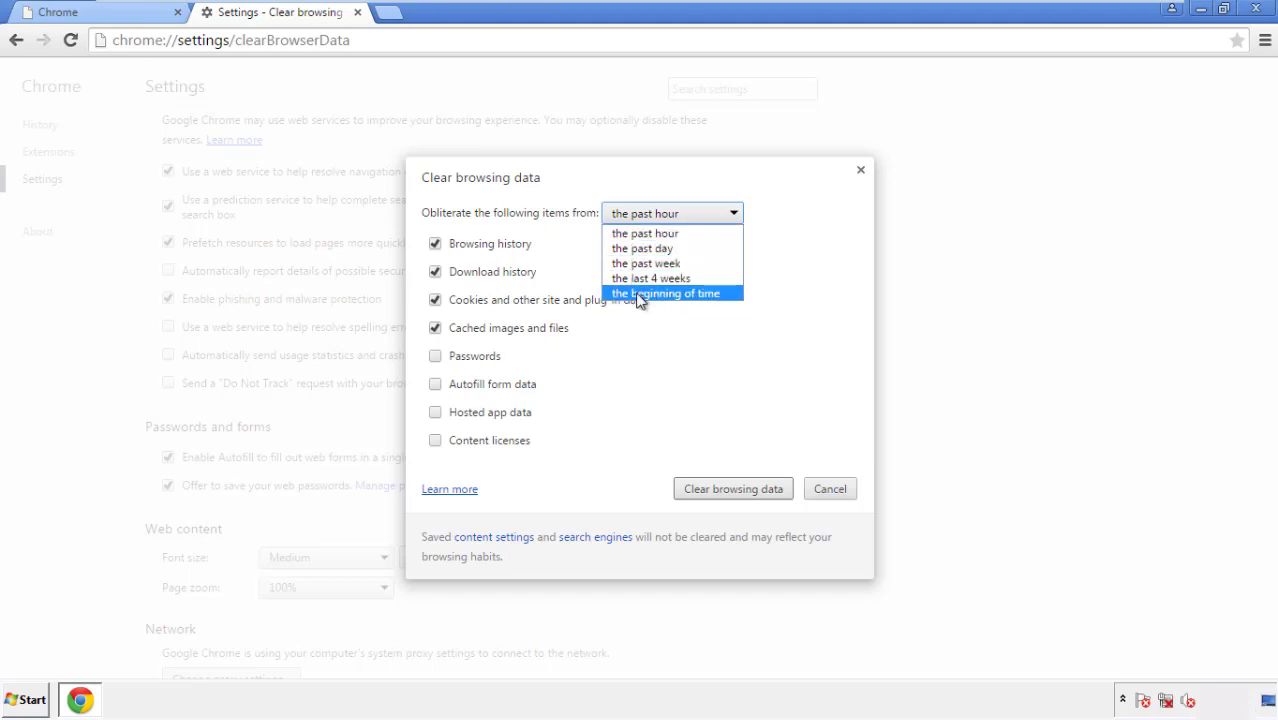
left_click(673, 293)
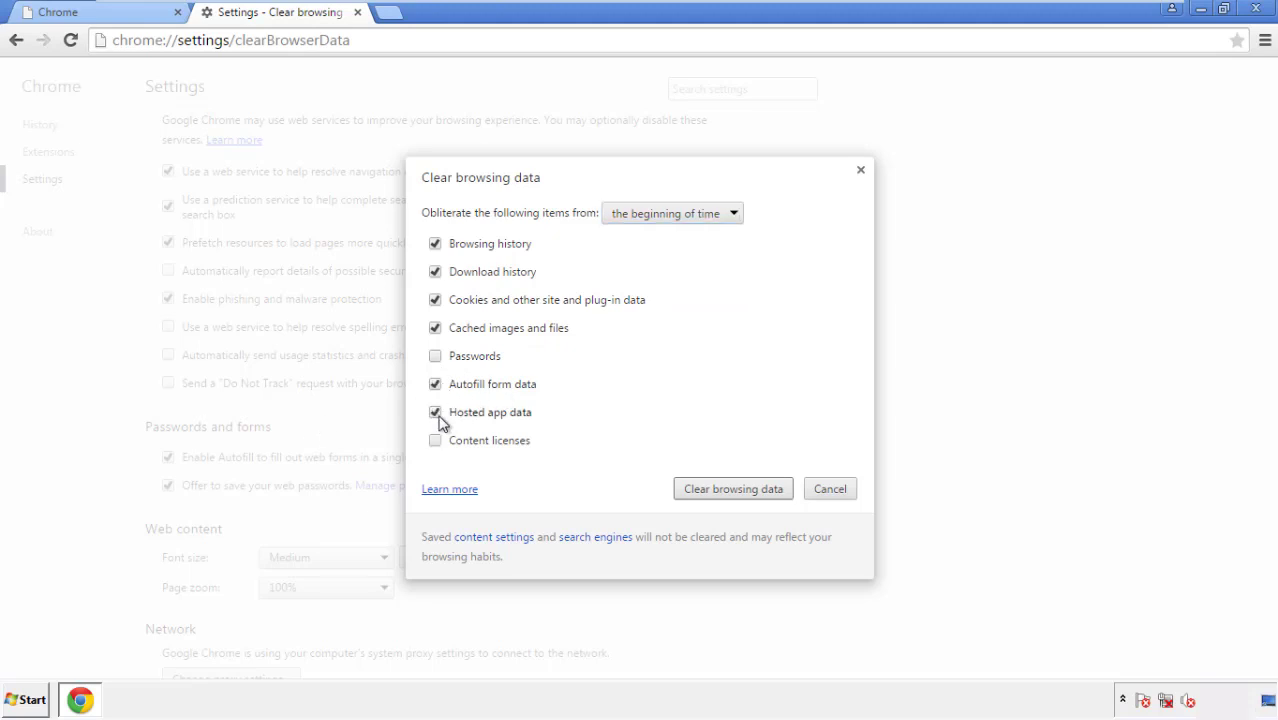
left_click(436, 440)
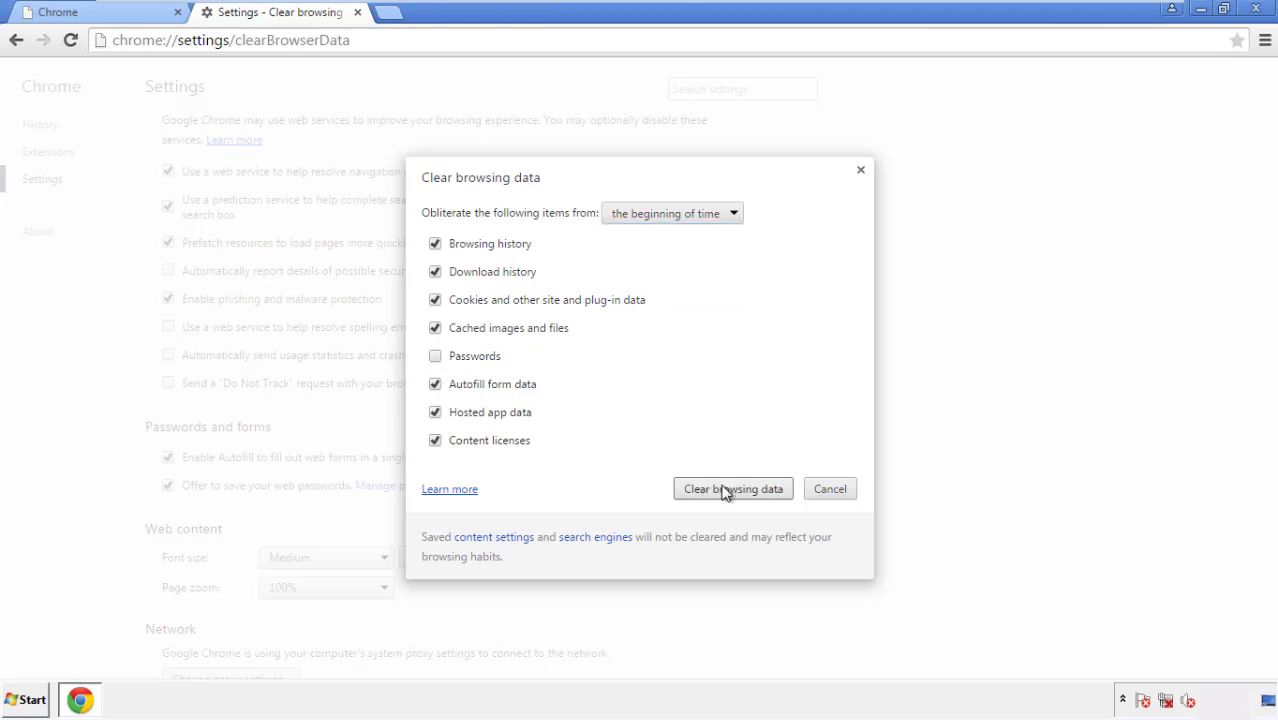
left_click(733, 489)
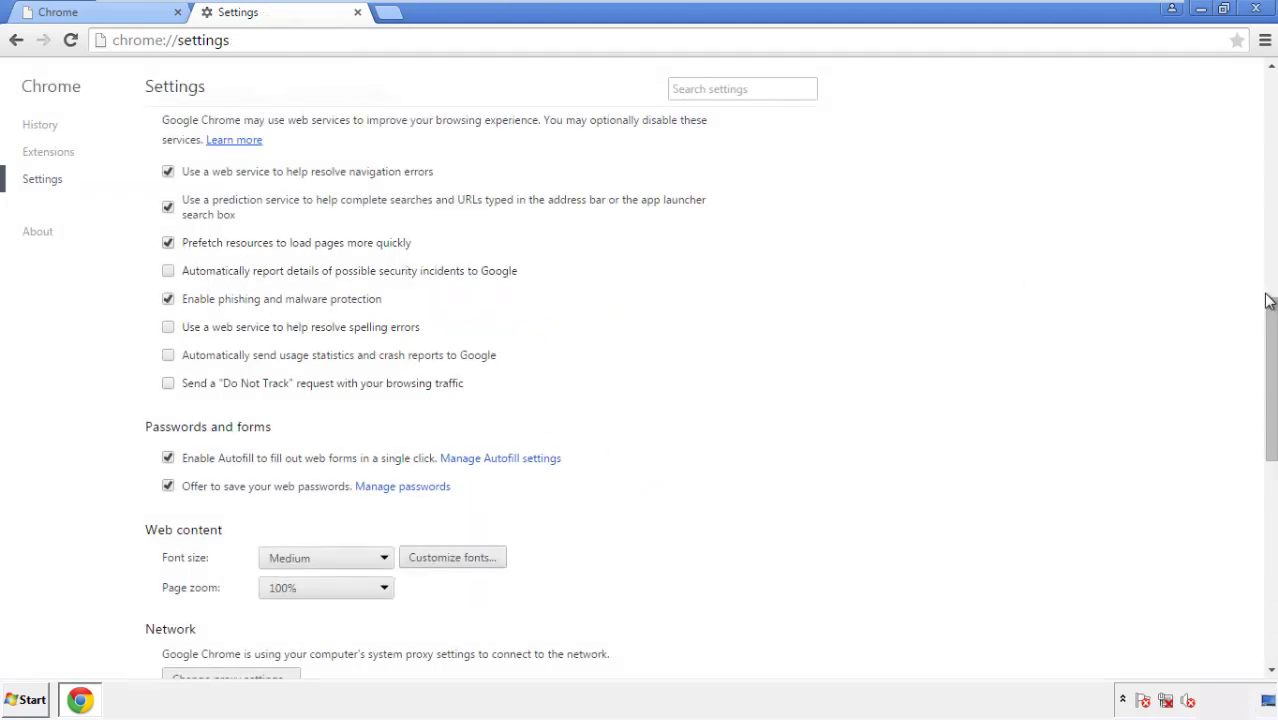
Reset Chrome settings from the Reset settings section at the bottom of Settings
scroll("down", 3)
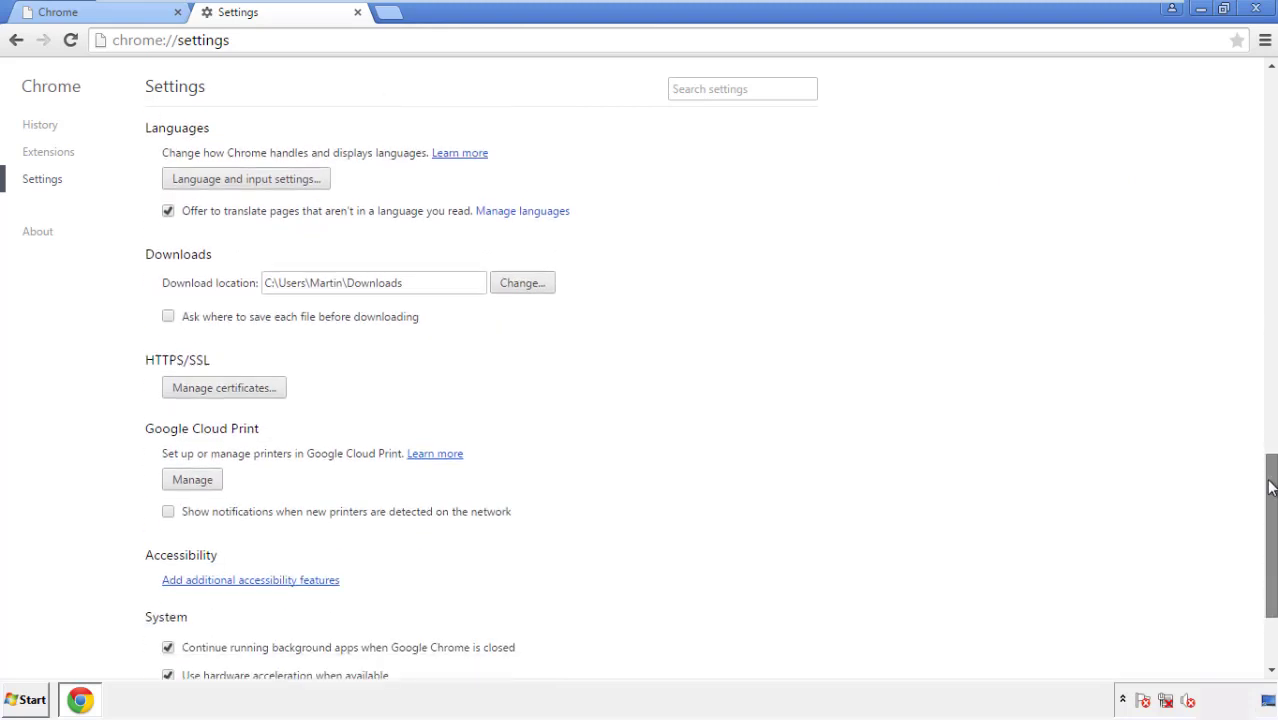
scroll("down", 3)
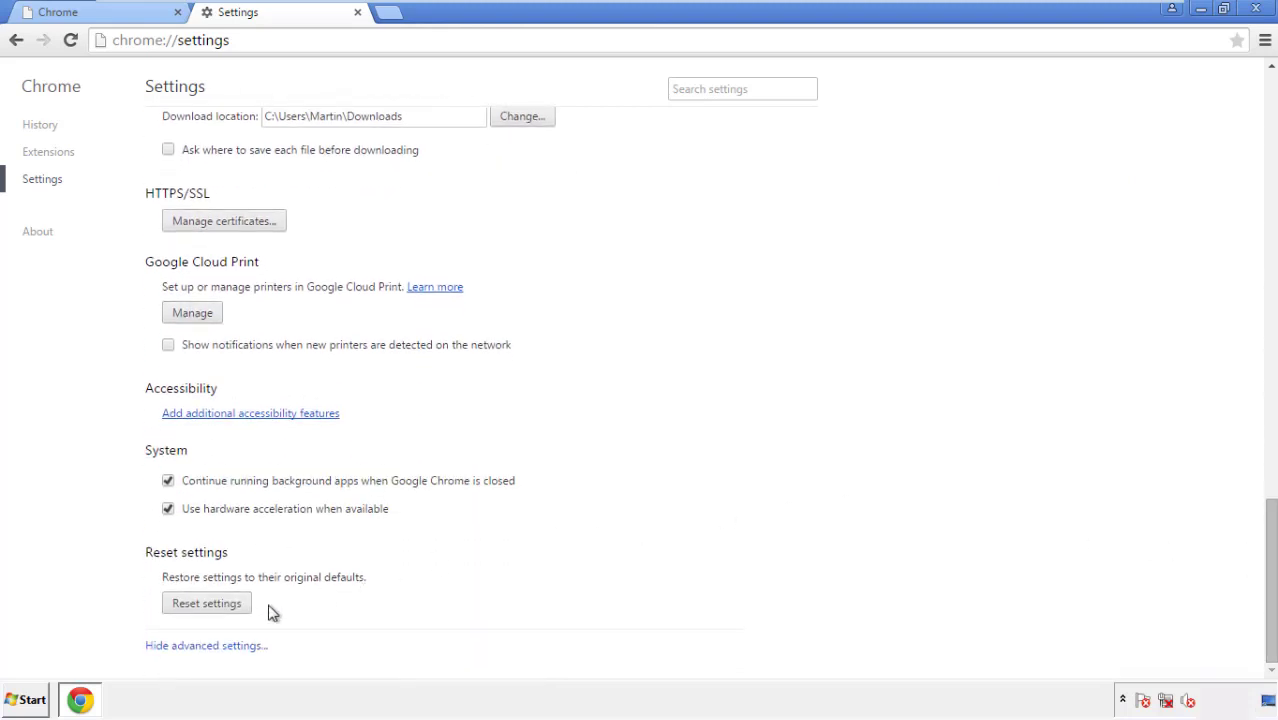
left_click(206, 602)
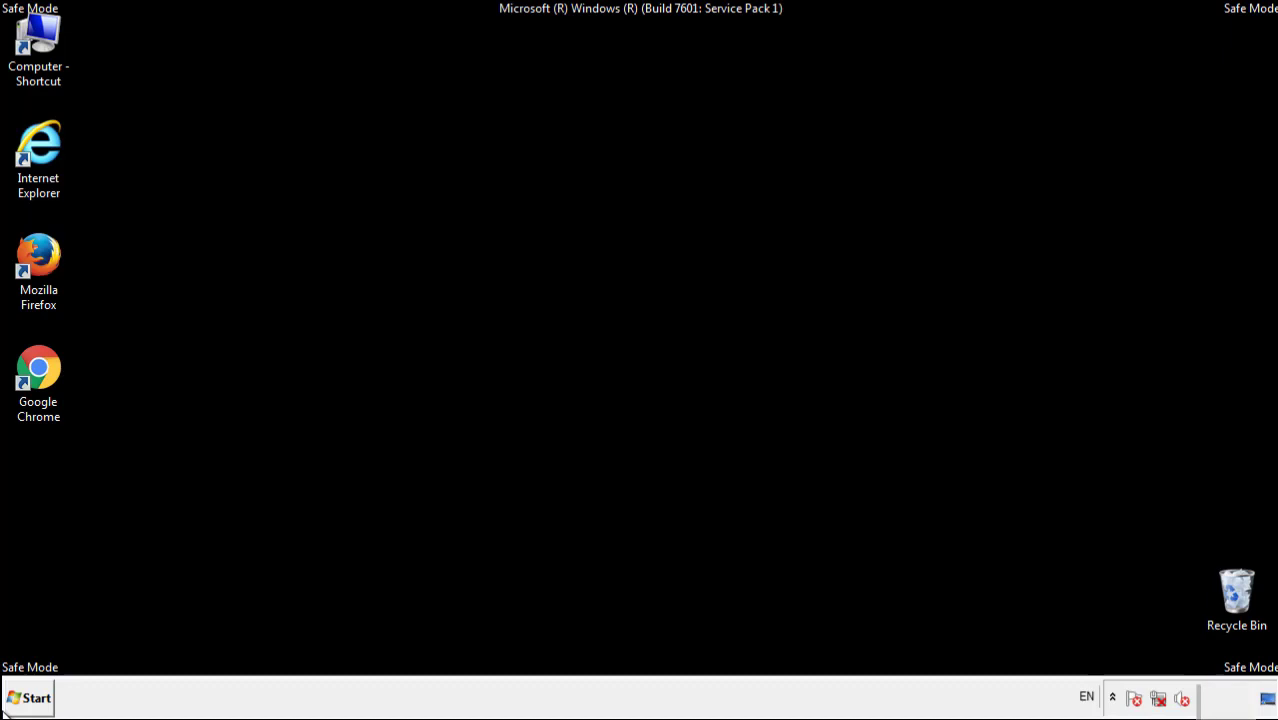
mouse_move(77, 297)
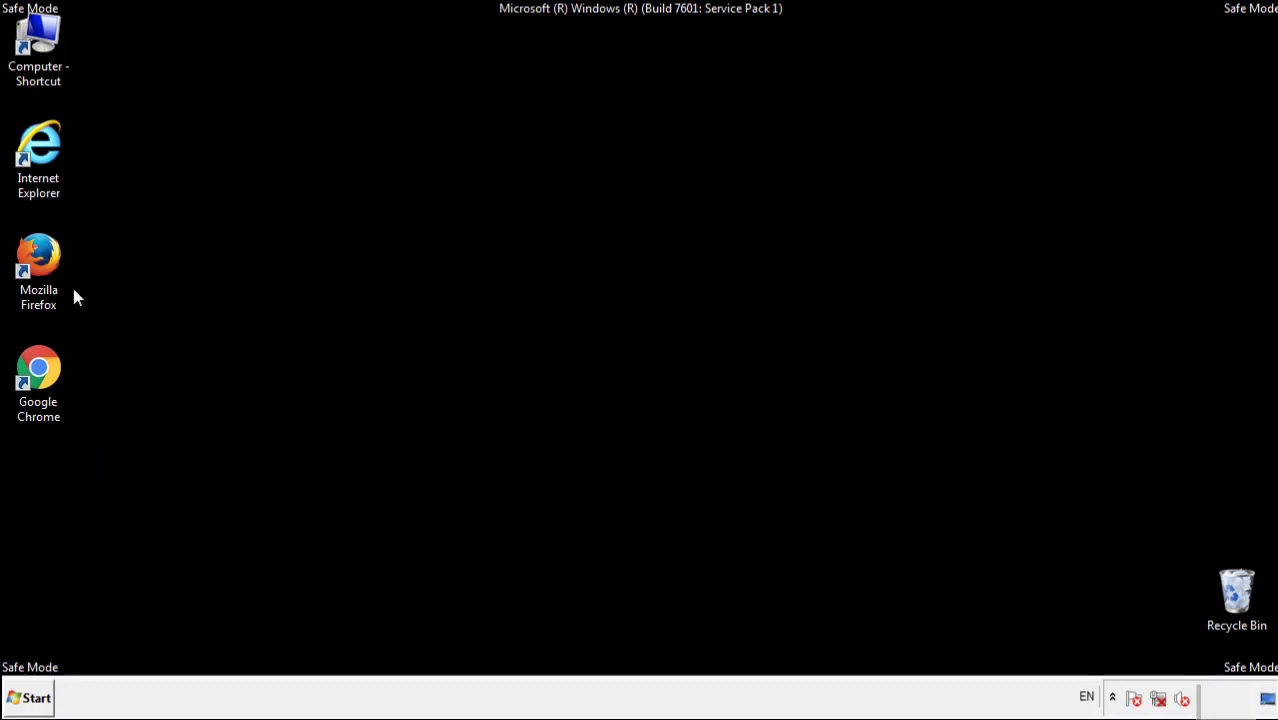
Reopen Firefox and remove Search Mine in the Add-ons Manager
double_click(38, 255)
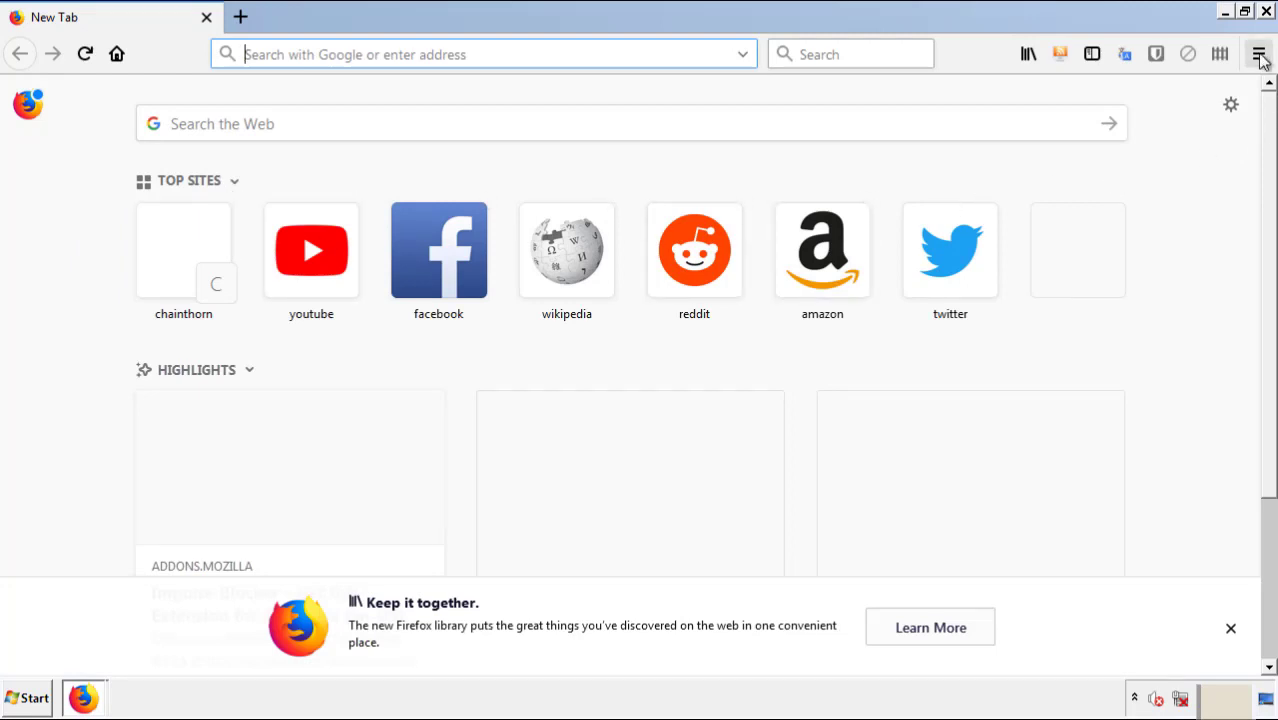
left_click(1259, 47)
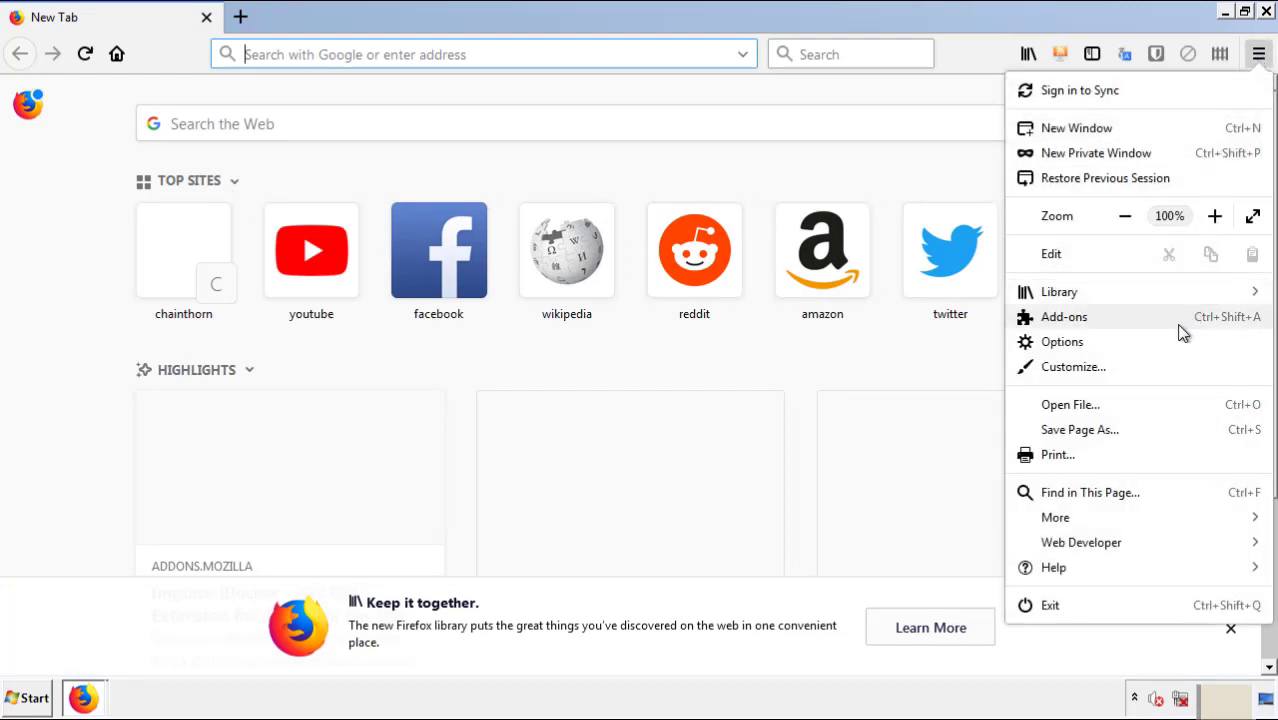
left_click(1064, 316)
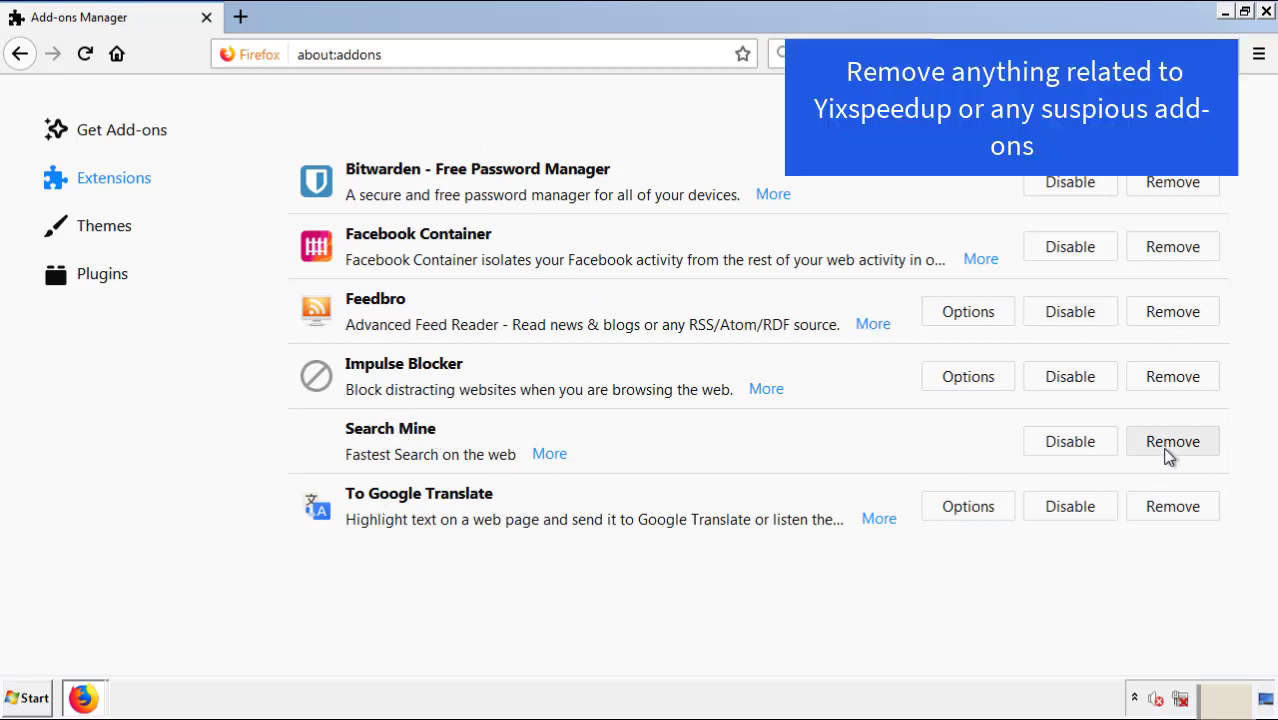
left_click(1172, 441)
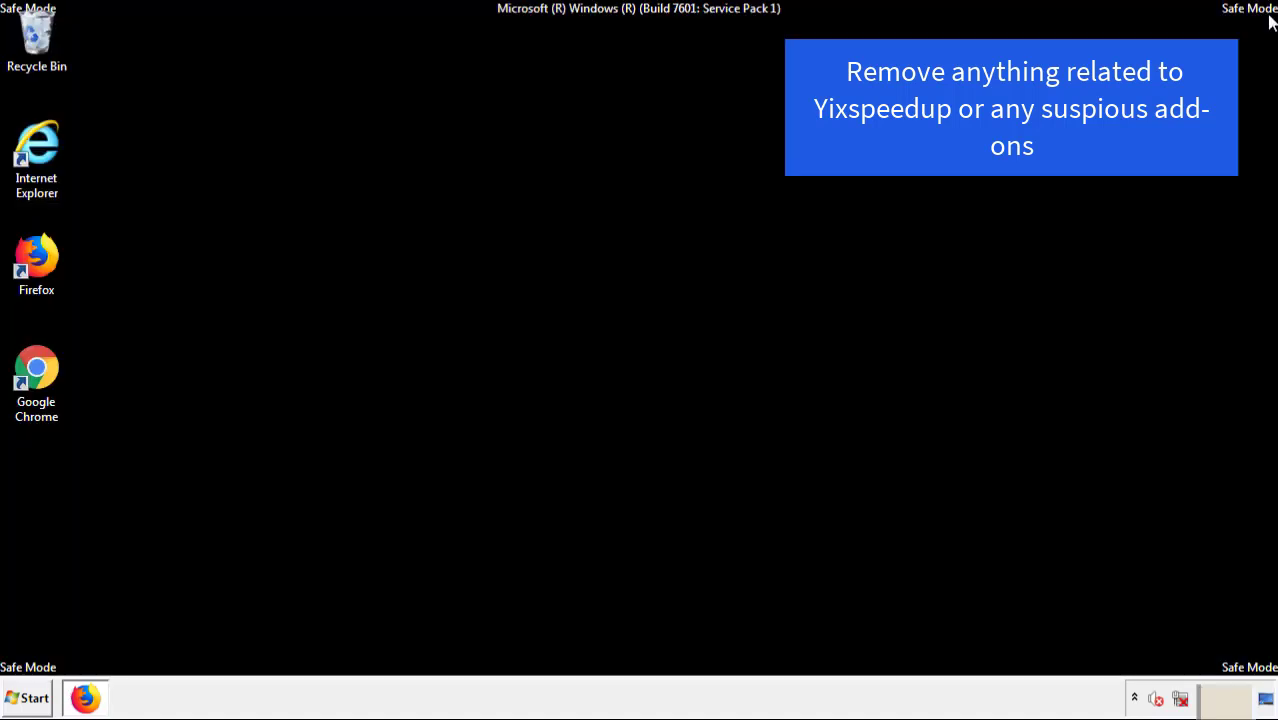
mouse_move(36, 390)
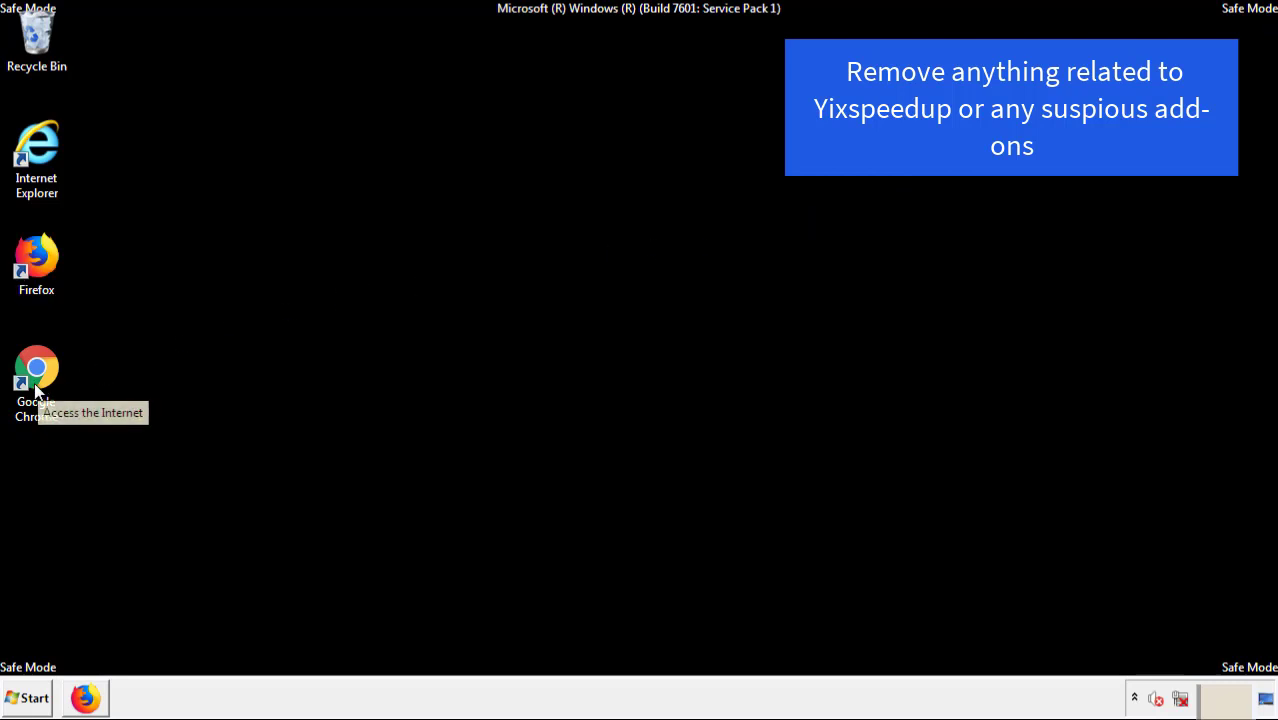
Reopen Chrome and remove Search Mine from the Extensions page, confirming the removal
double_click(37, 369)
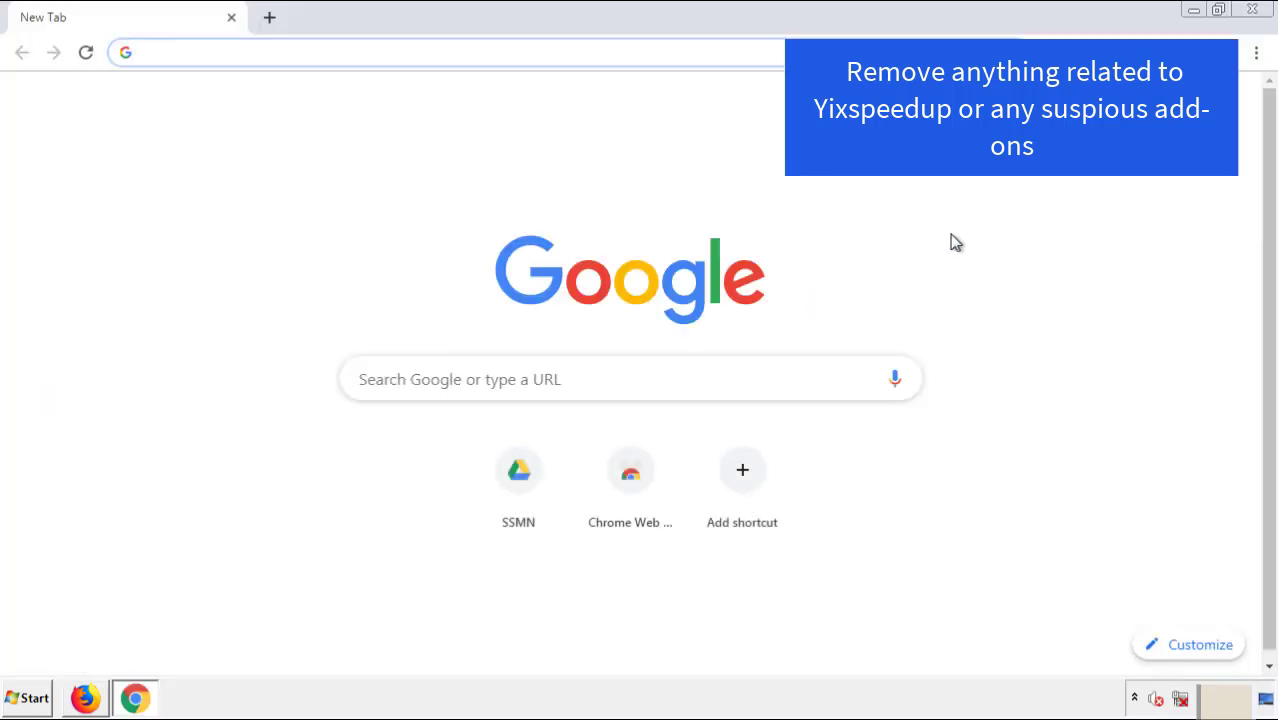
left_click(1256, 48)
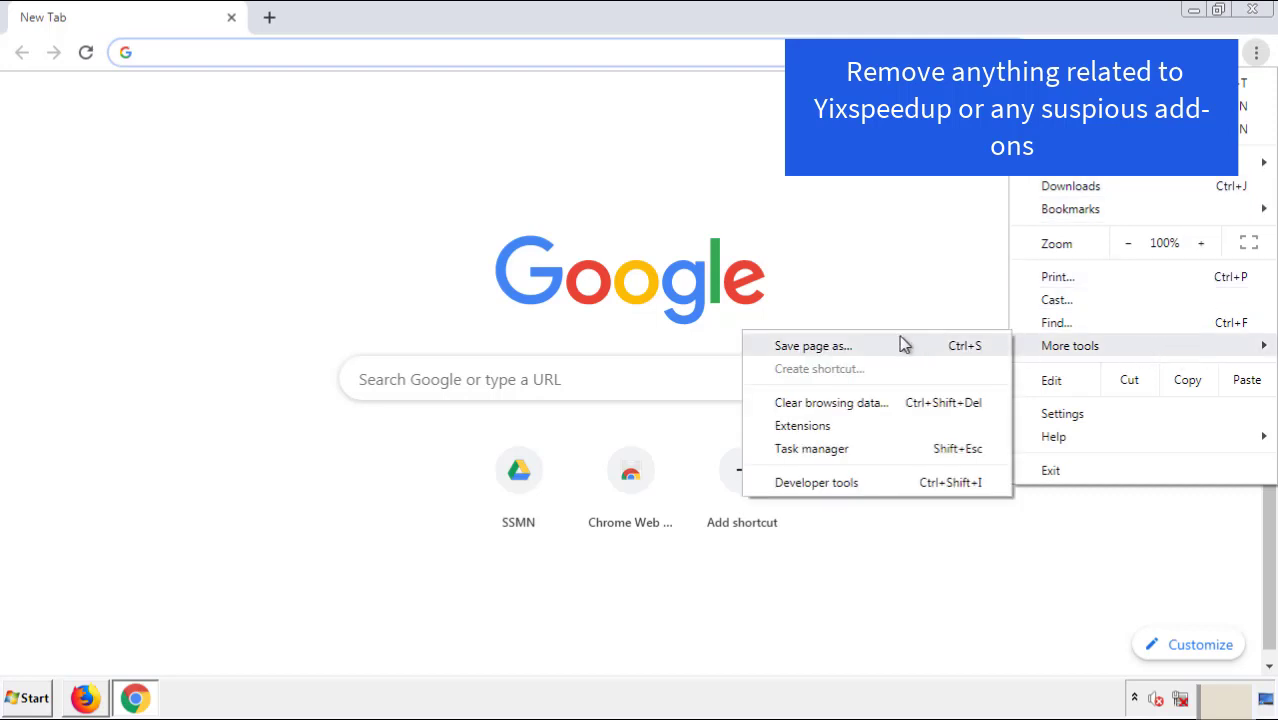
left_click(802, 425)
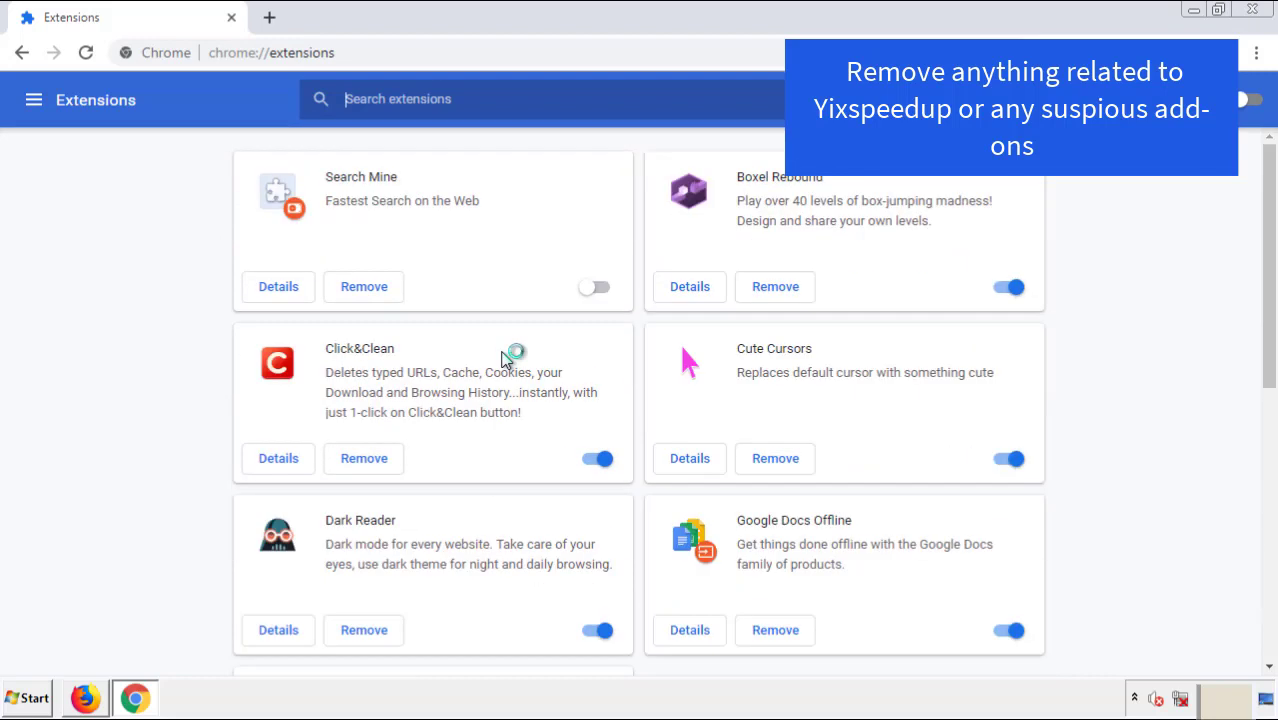
left_click(363, 287)
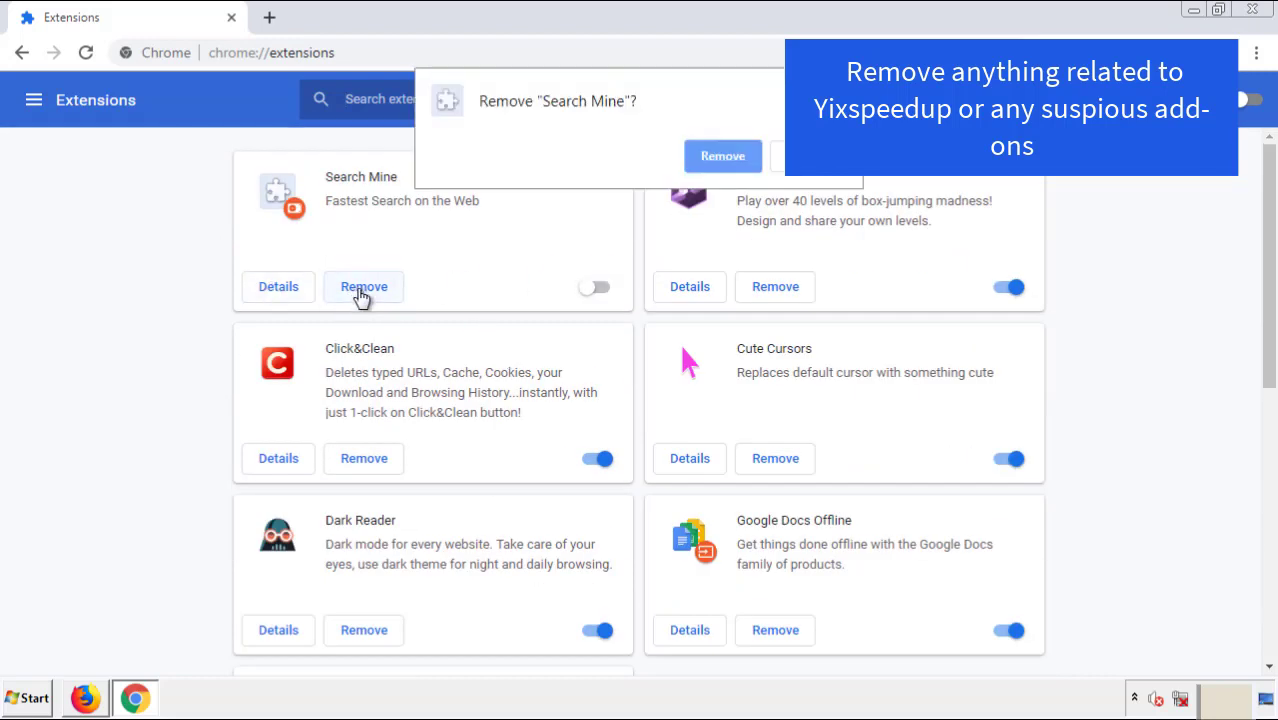
left_click(723, 156)
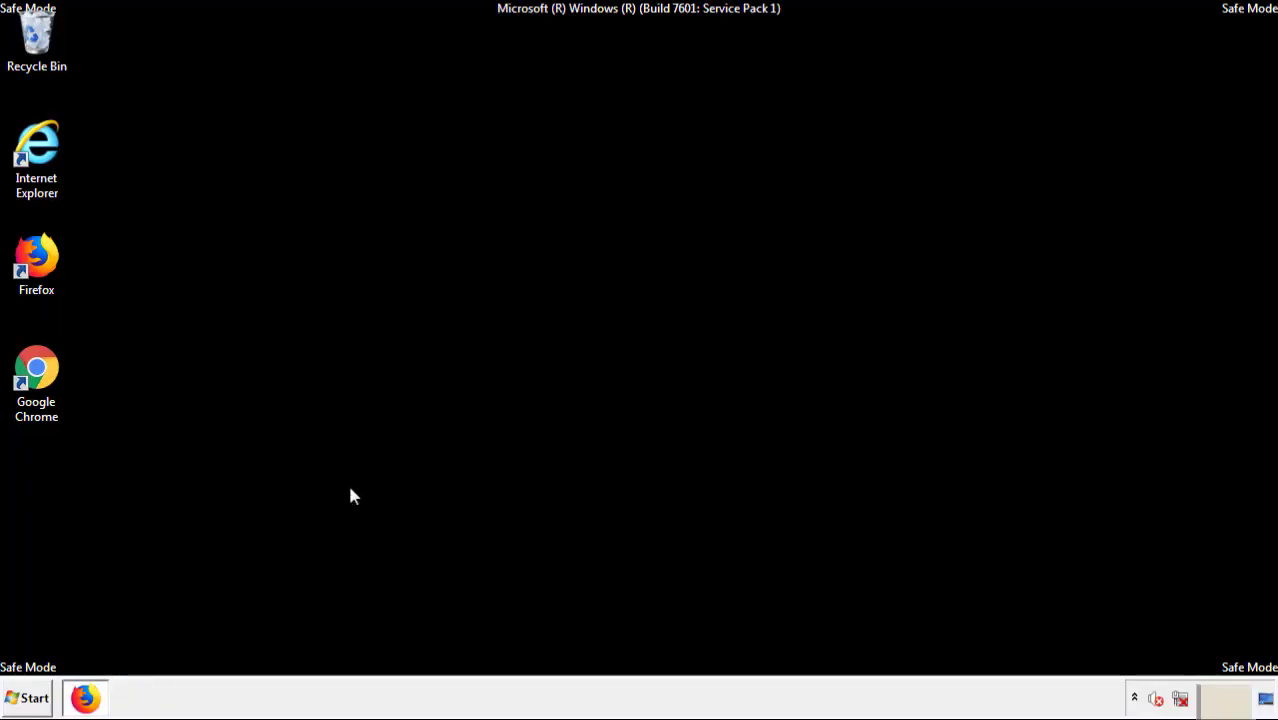
Restart Windows from the Start menu
left_click(28, 698)
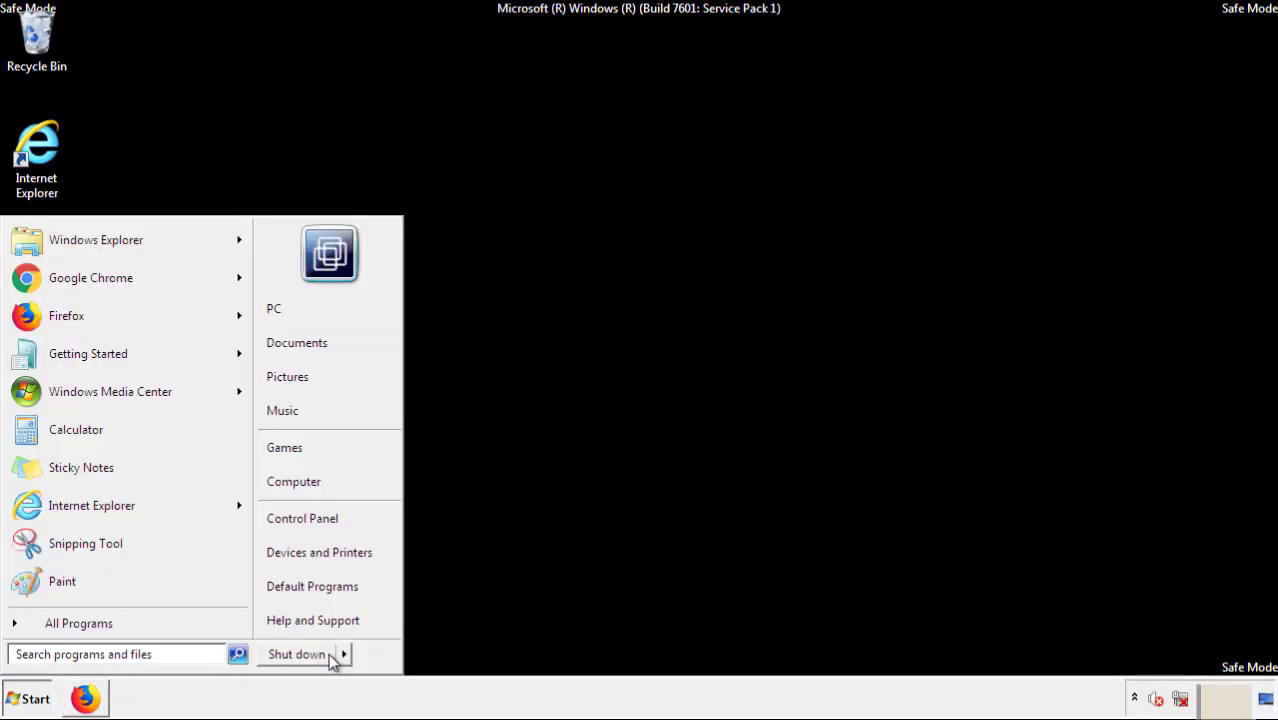
left_click(296, 654)
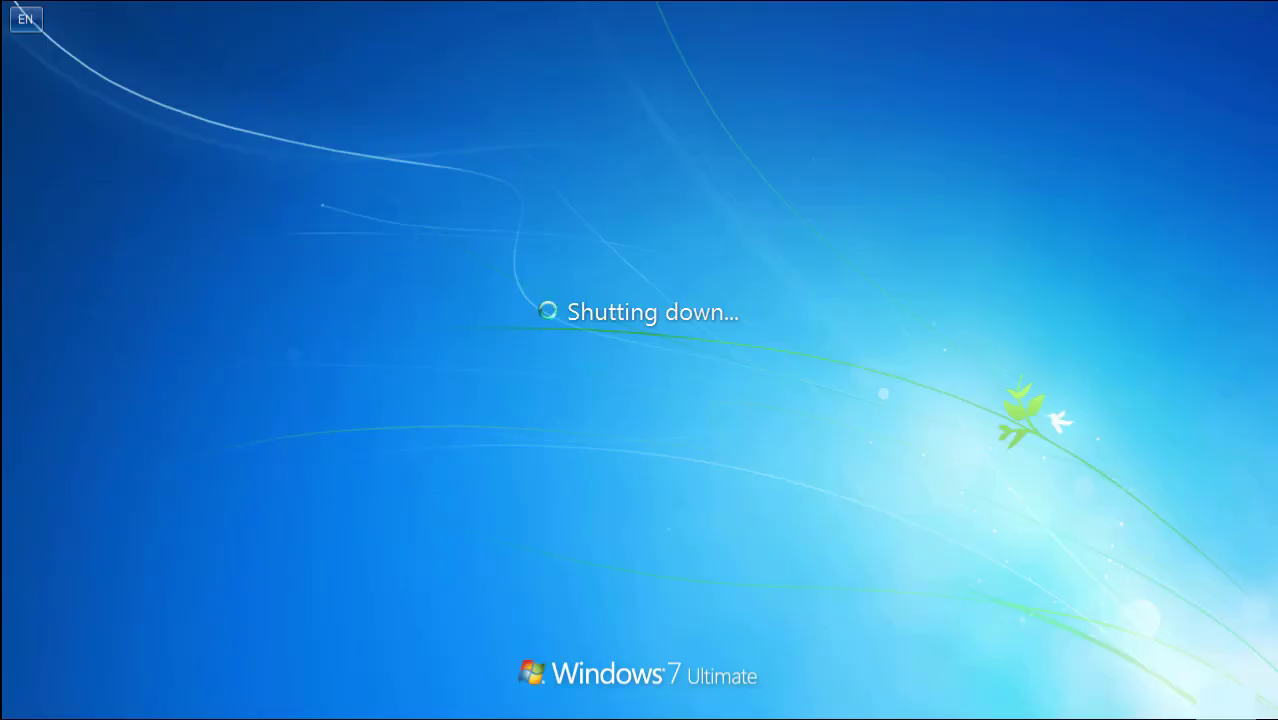